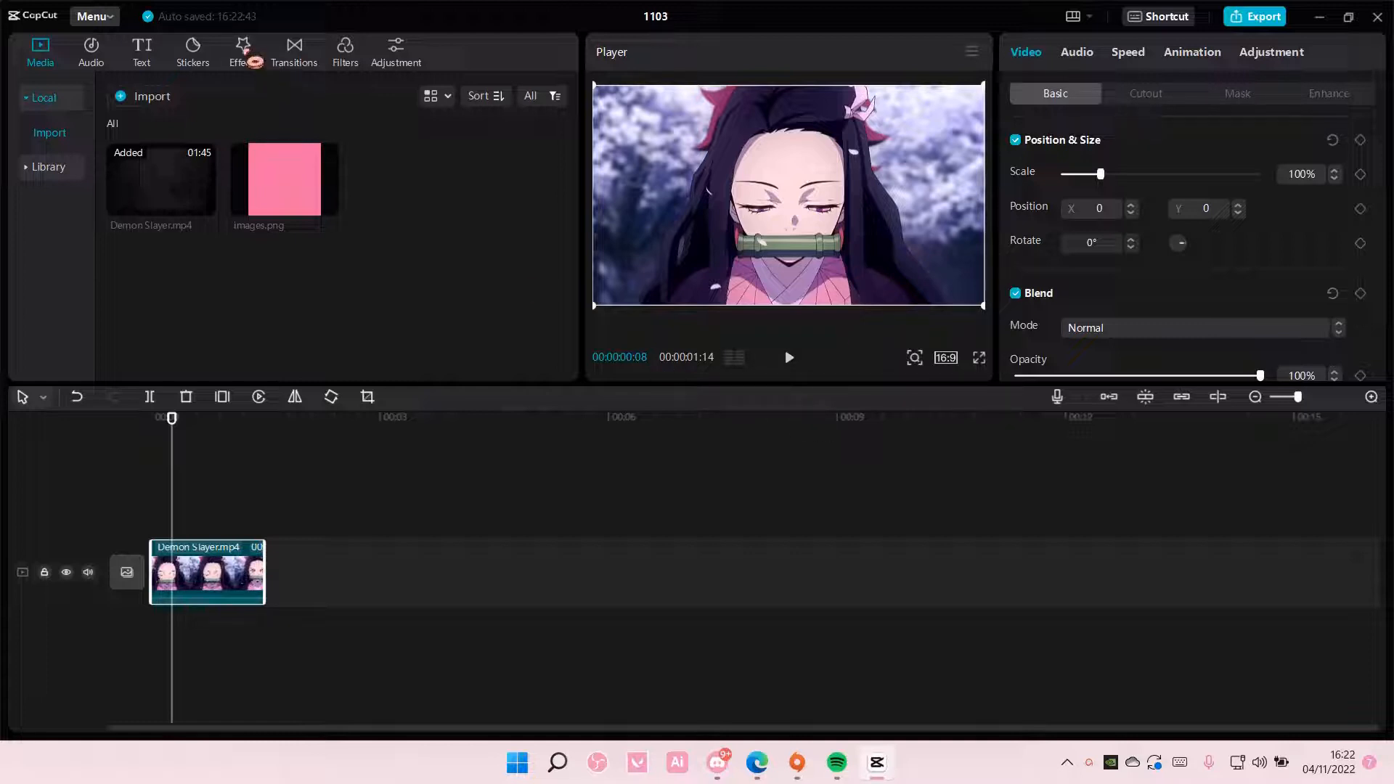
# Add the Party effect Neon Outline to the timeline above the Demon Slayer clip
pyautogui.click(243, 51)
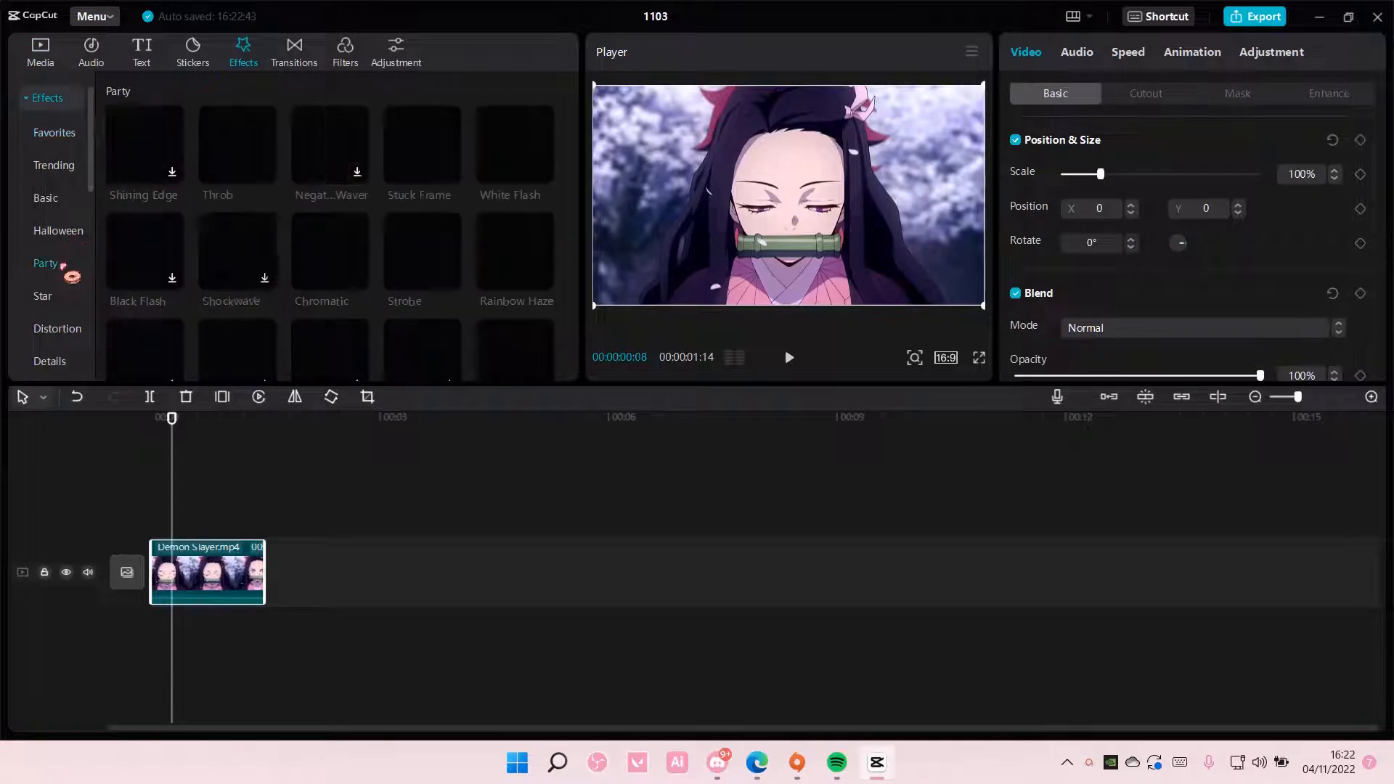
pyautogui.scroll(-3)
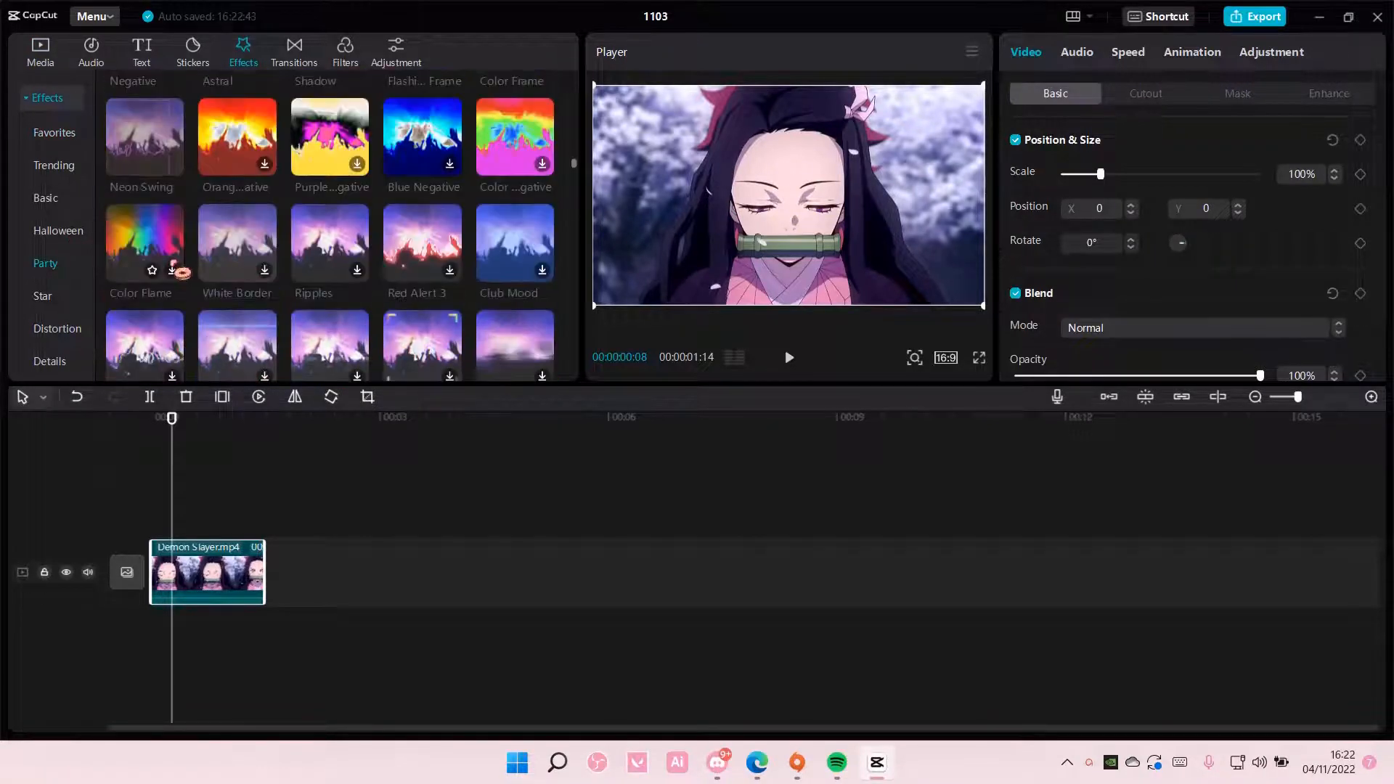
pyautogui.scroll(-3)
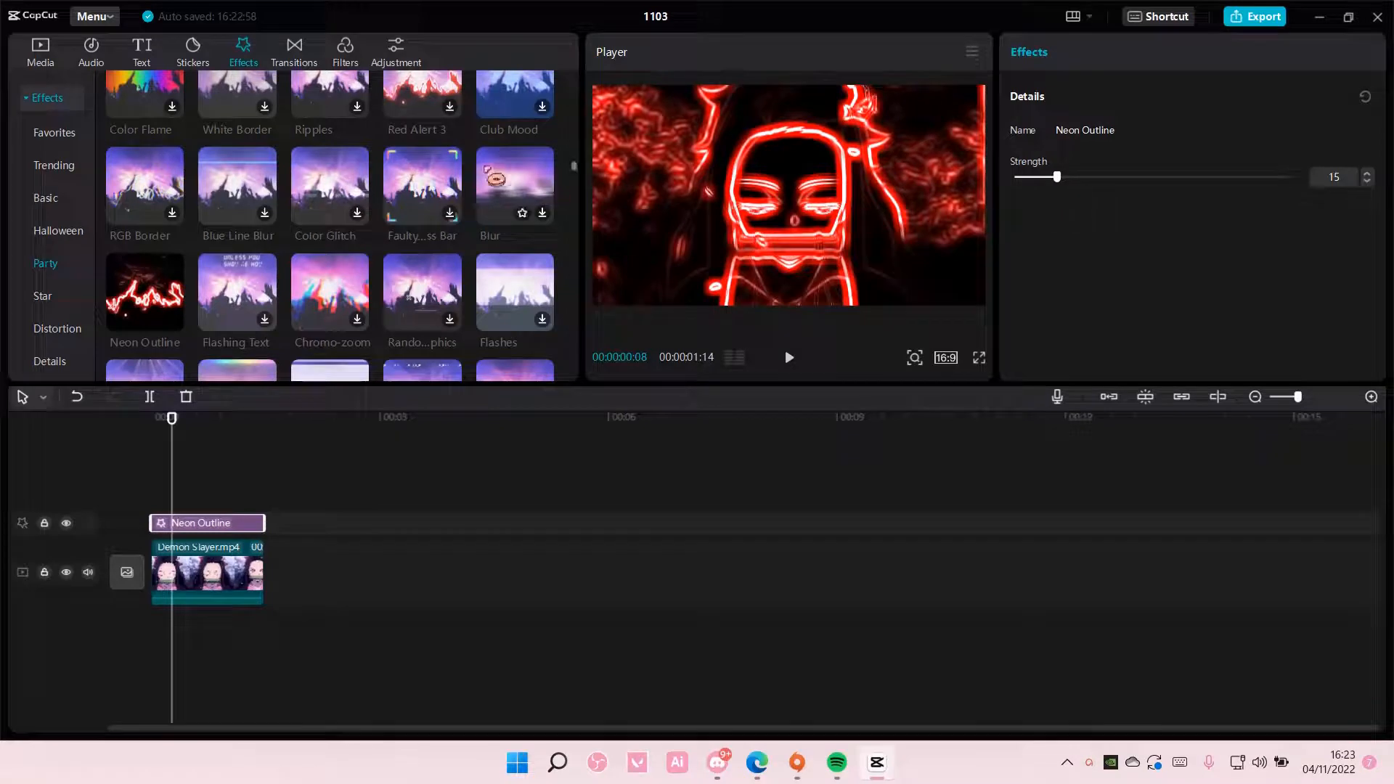
pyautogui.scroll(-3)
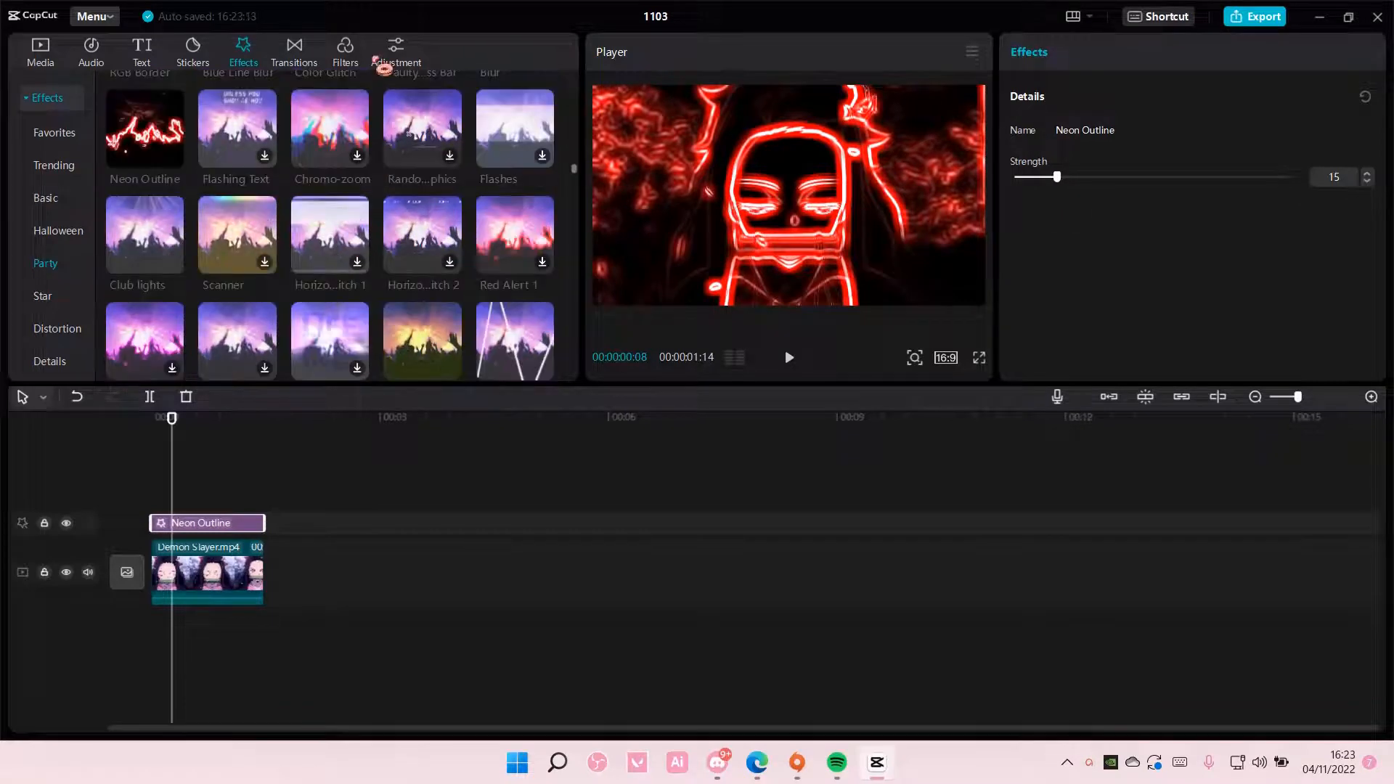
# Apply the BW 1 filter to a compound clip of the video and Neon Outline effect, then open export settings
pyautogui.click(345, 52)
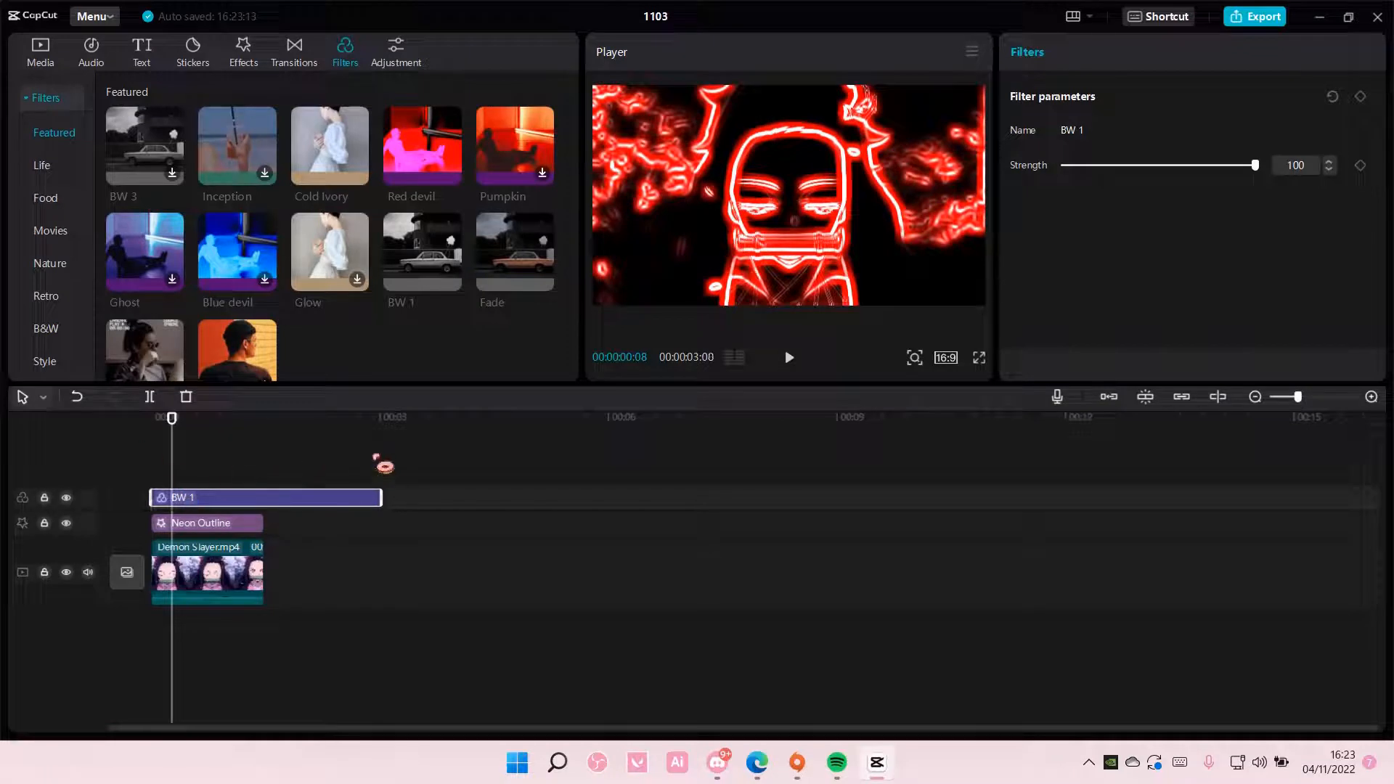
pyautogui.click(185, 396)
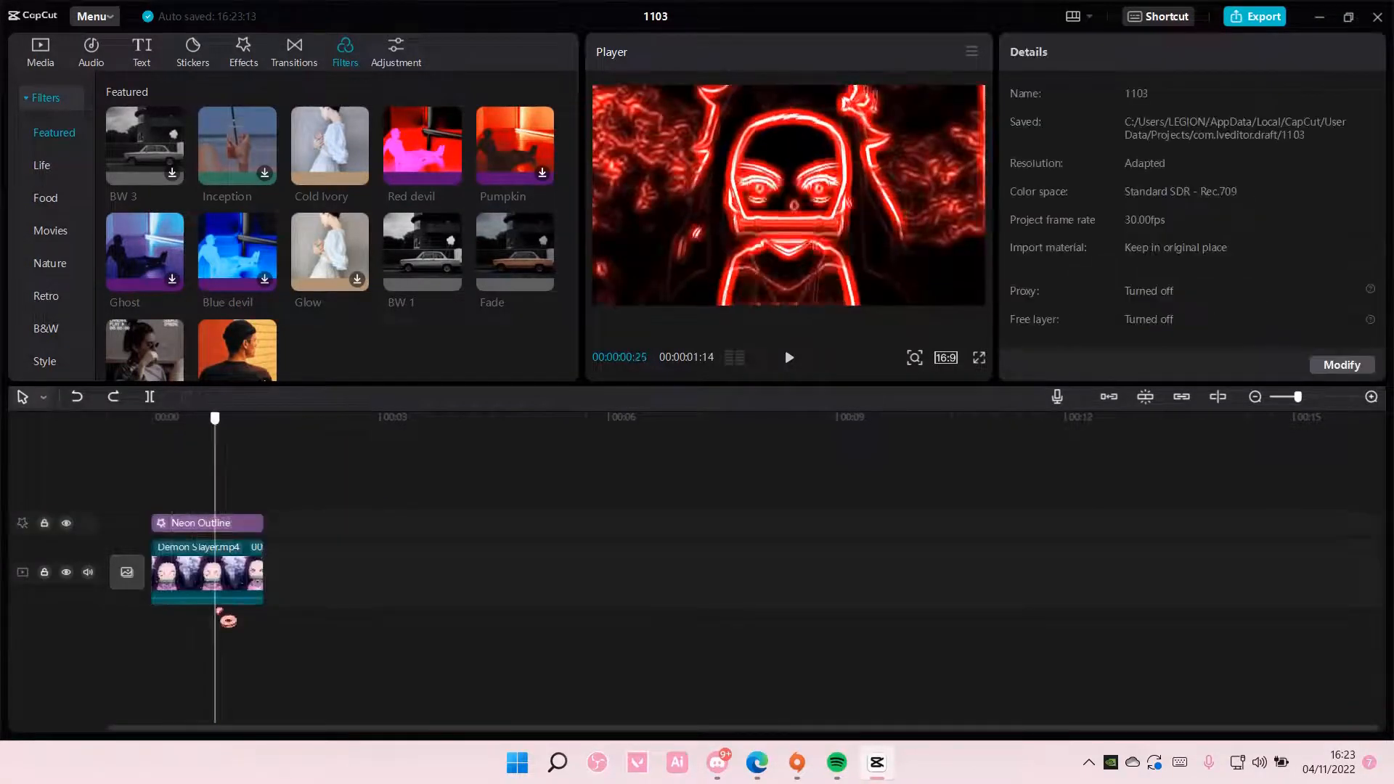
pyautogui.click(206, 573)
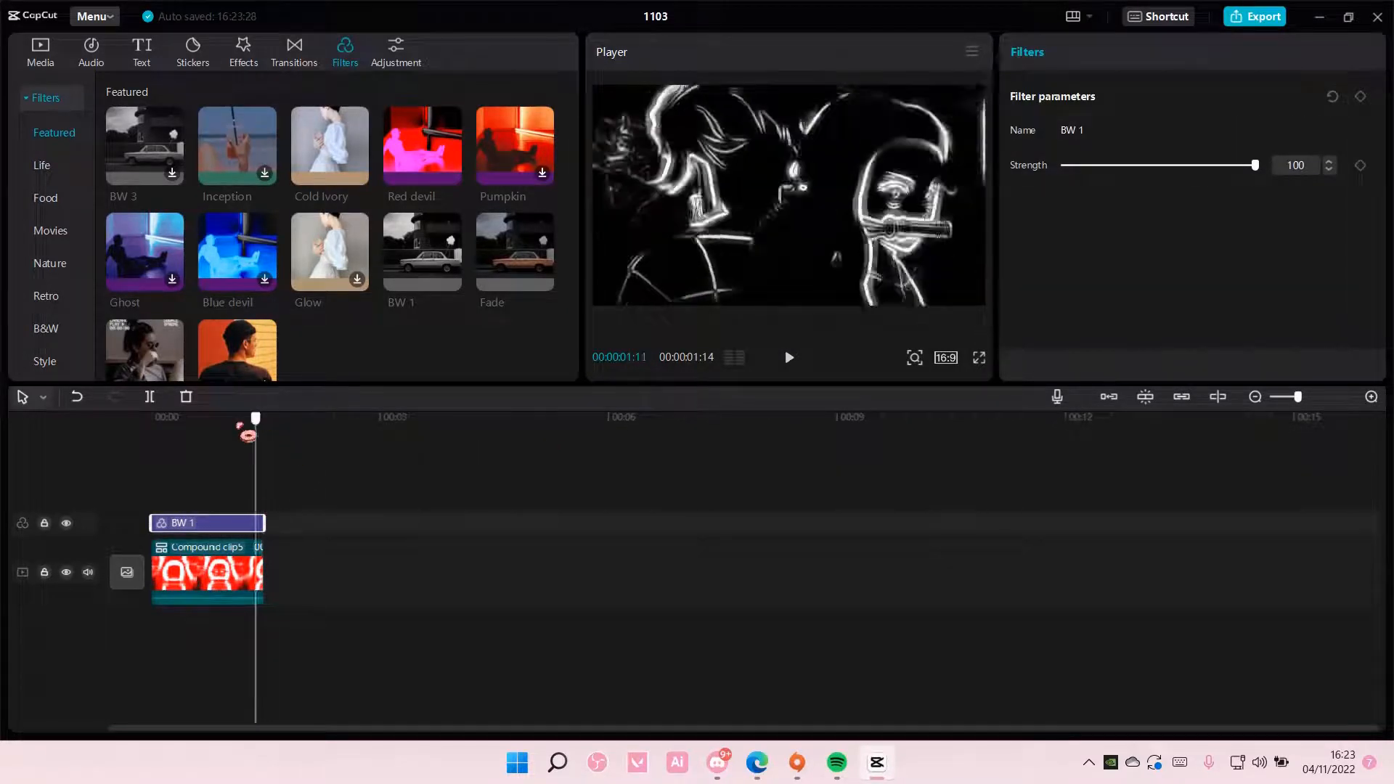
pyautogui.click(1255, 16)
pyautogui.write('b')
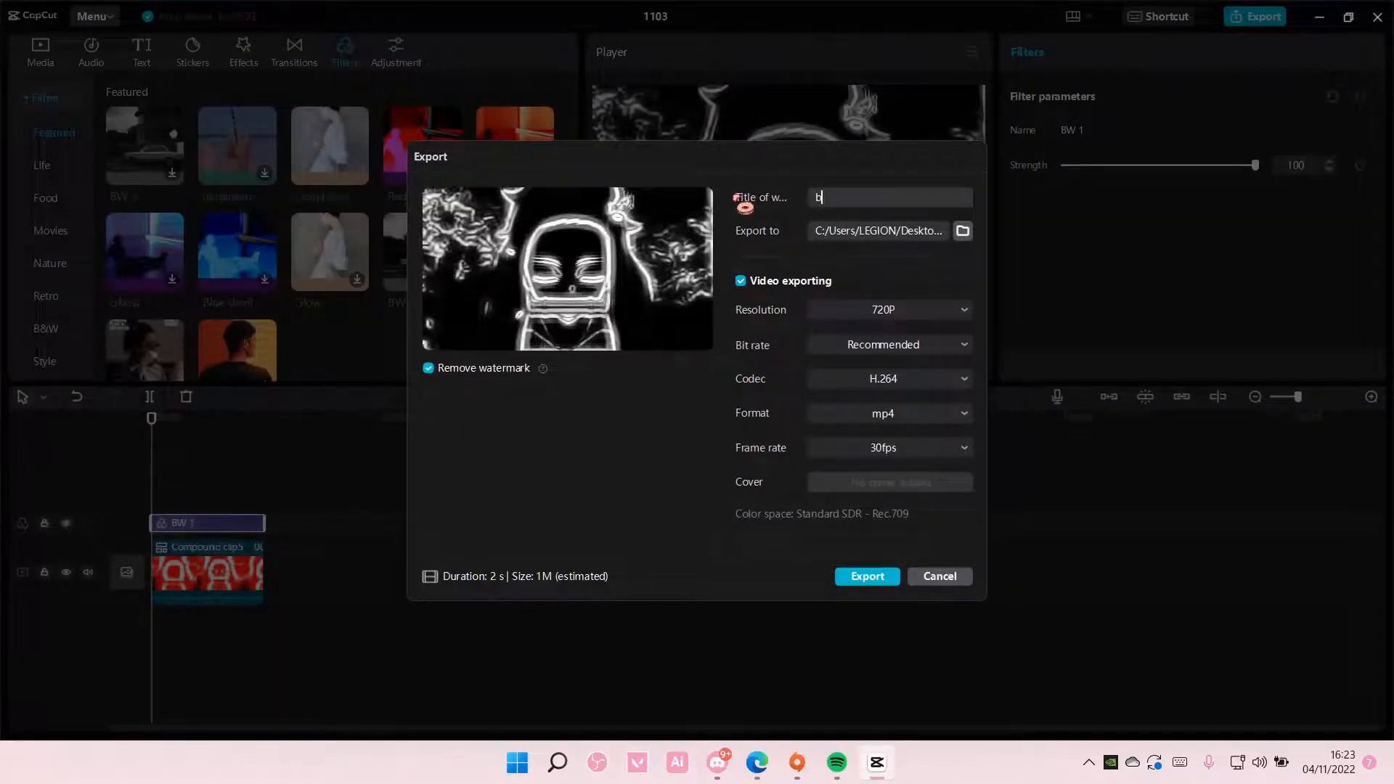
# Export the black-and-white outline video titled 'b n w outline'
pyautogui.write('n w')
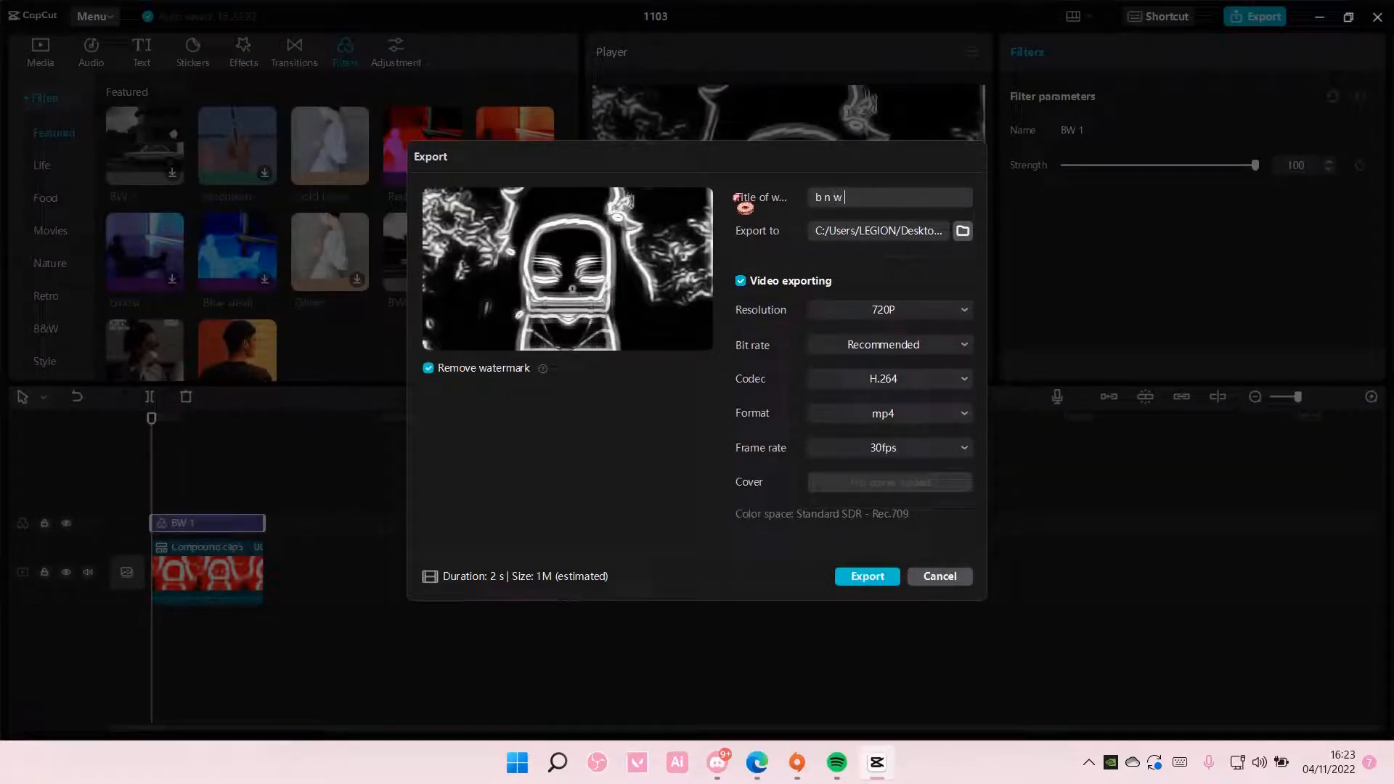
pyautogui.click(864, 576)
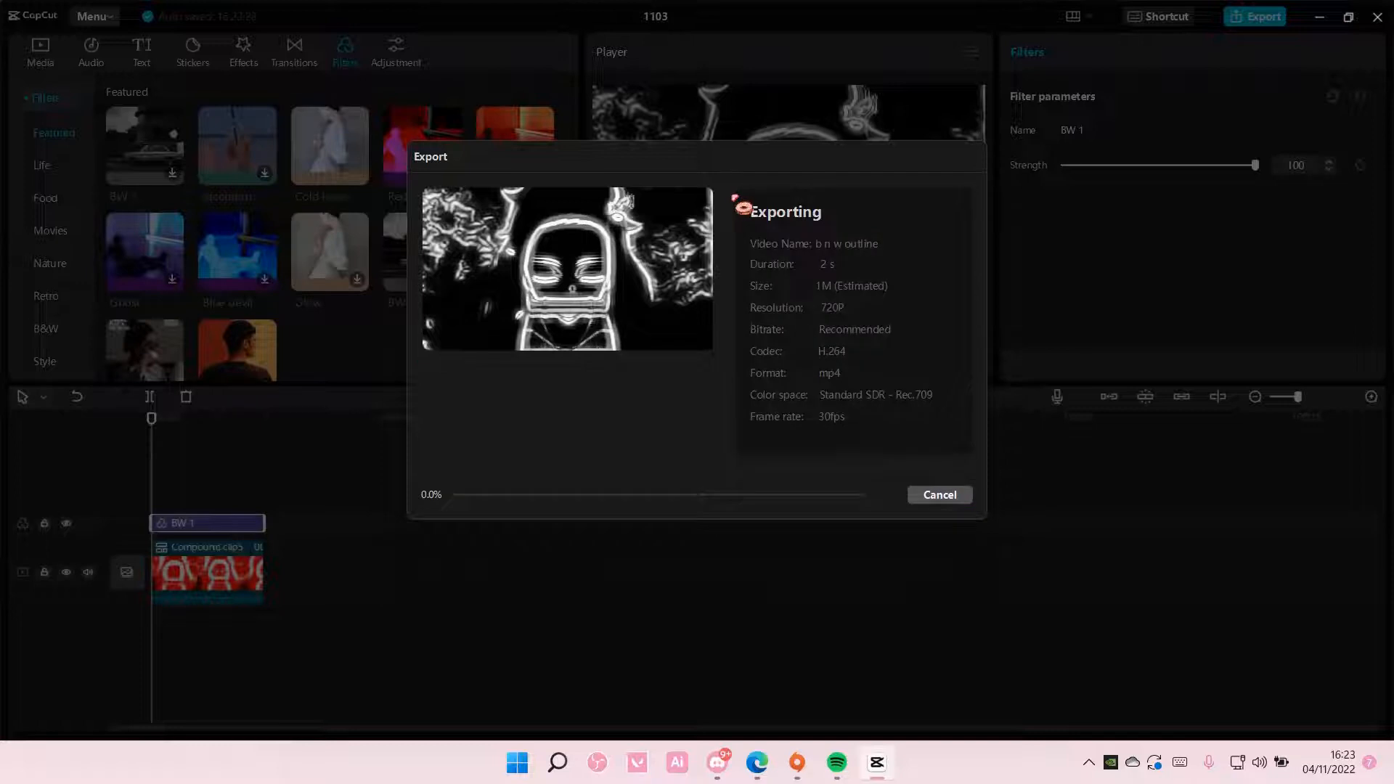
pyautogui.click(938, 494)
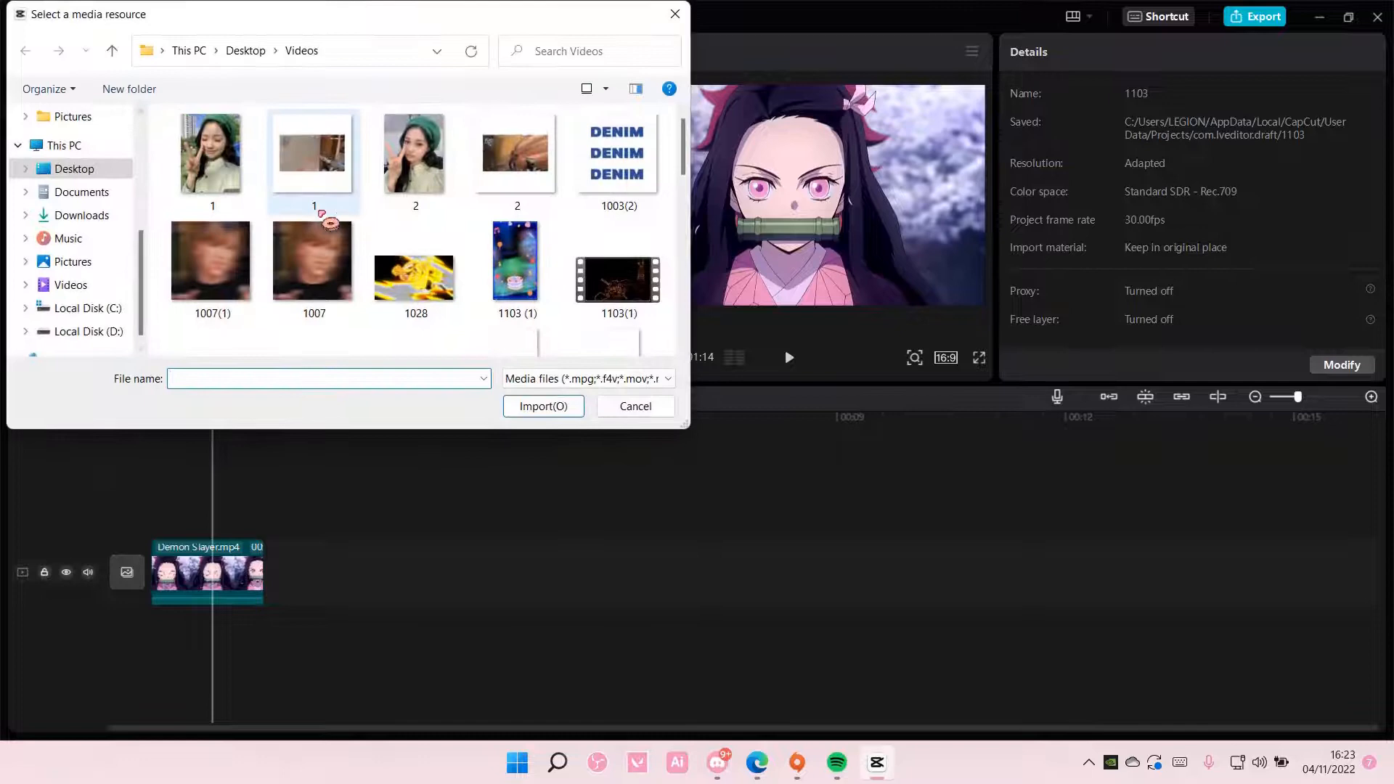
# Import the exported 'b n w outline' video from the Videos folder
pyautogui.scroll(-3)
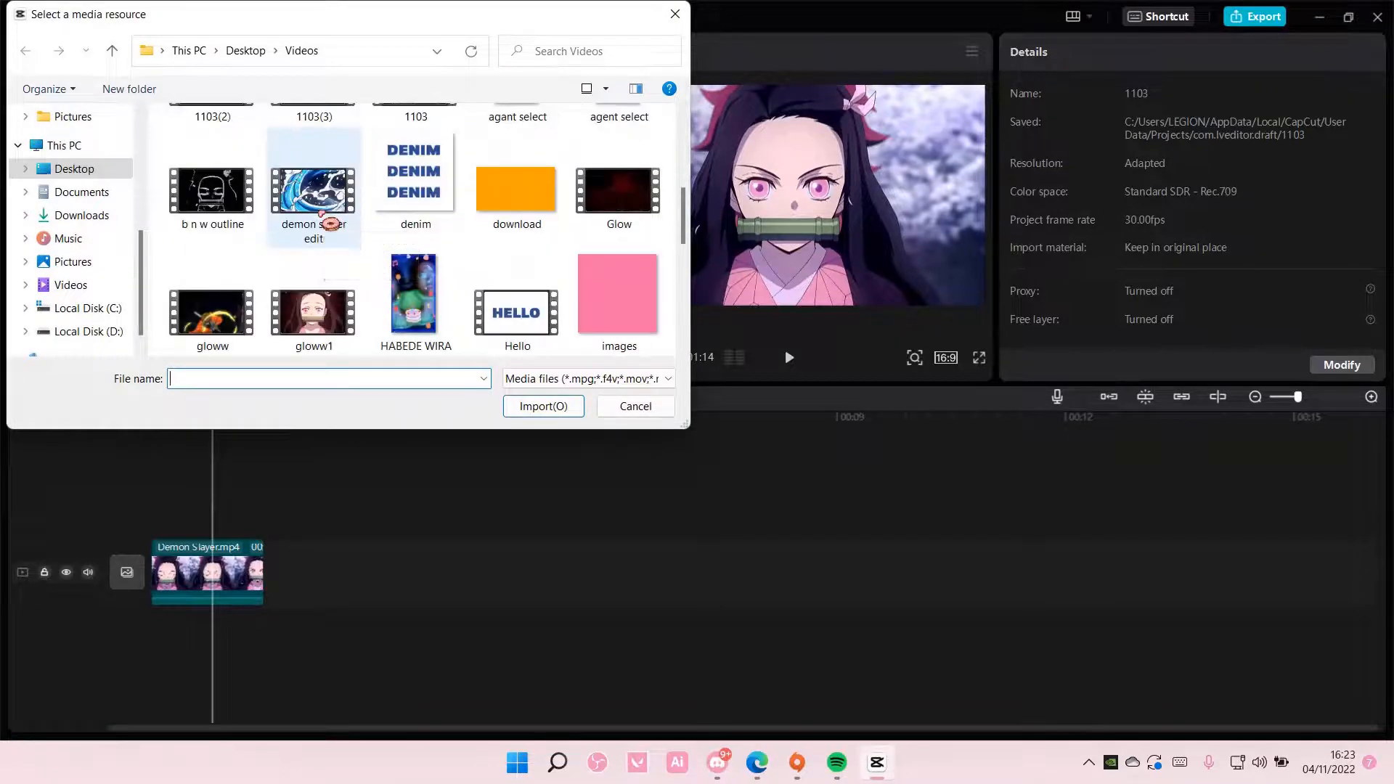
pyautogui.scroll(-3)
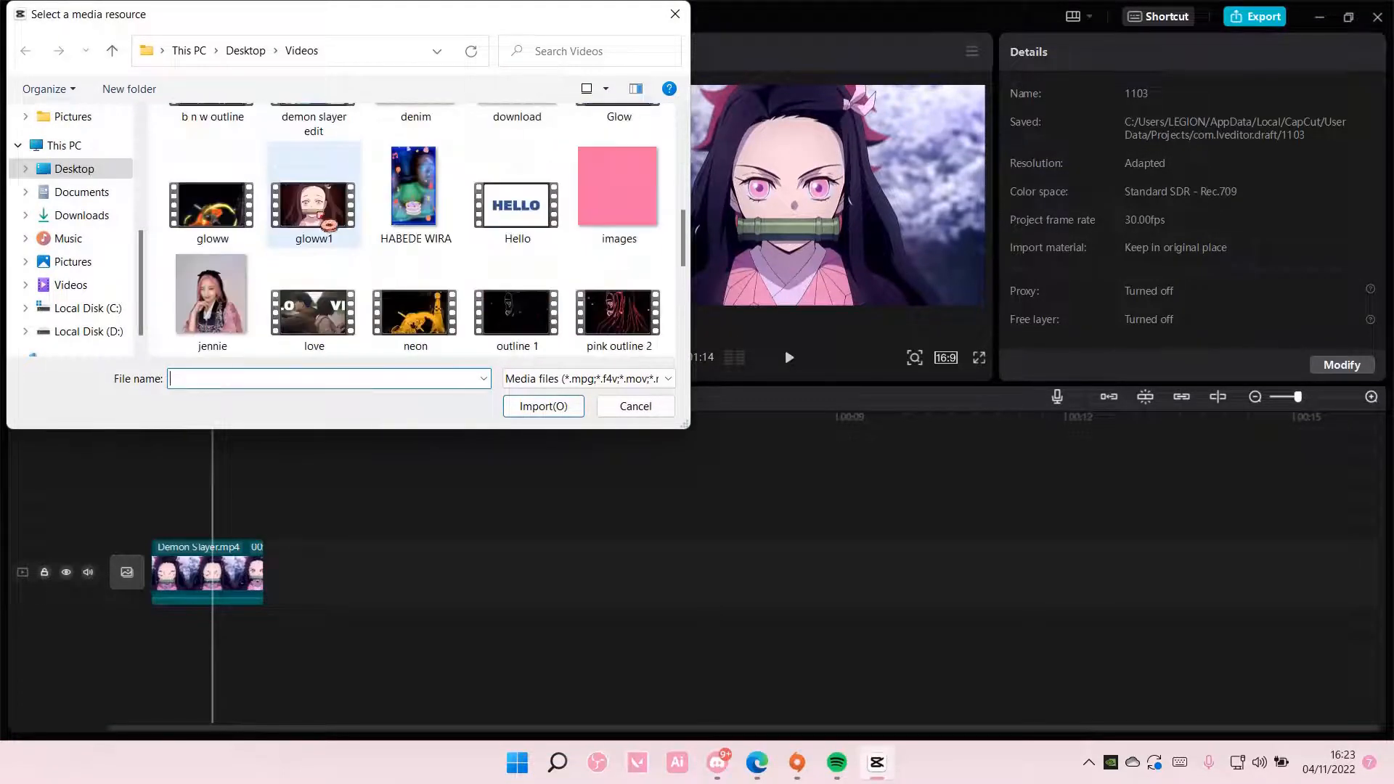
pyautogui.scroll(3)
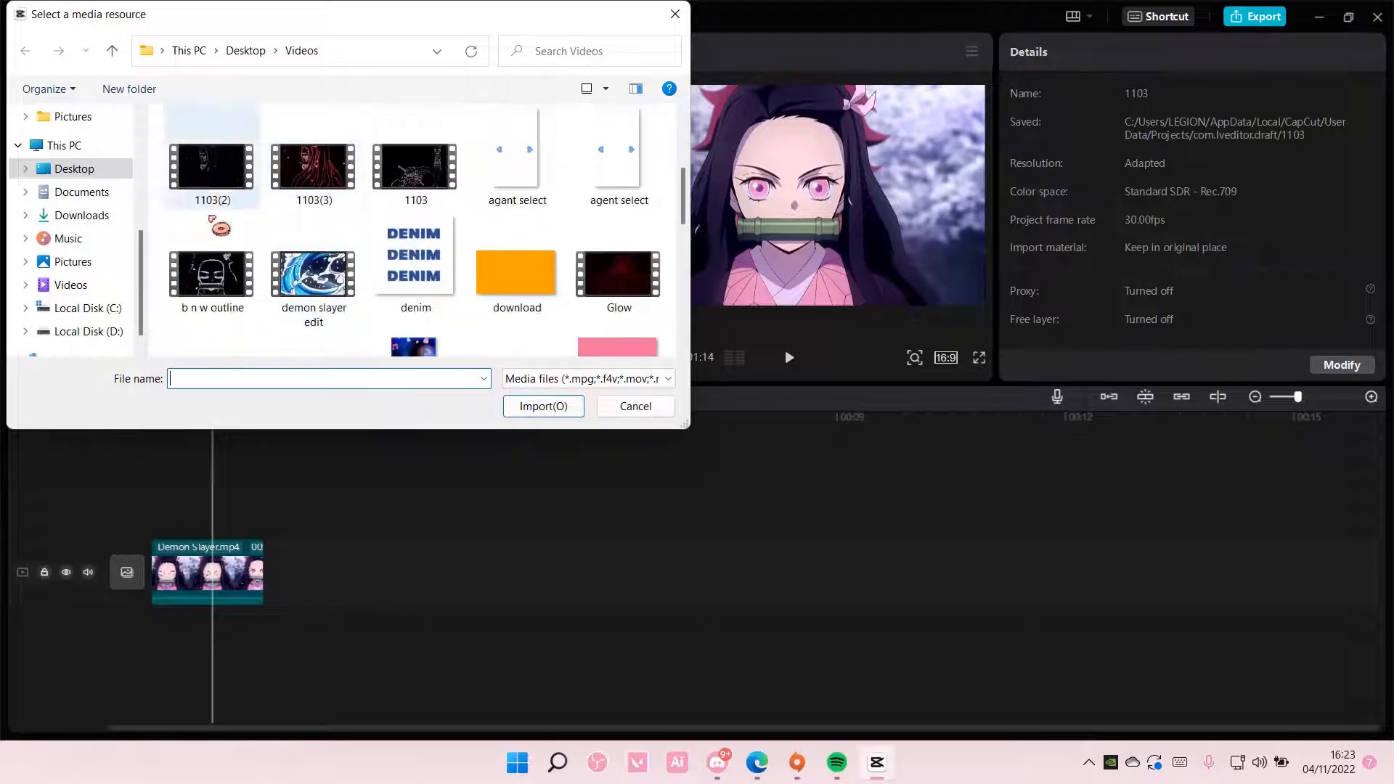
pyautogui.click(542, 407)
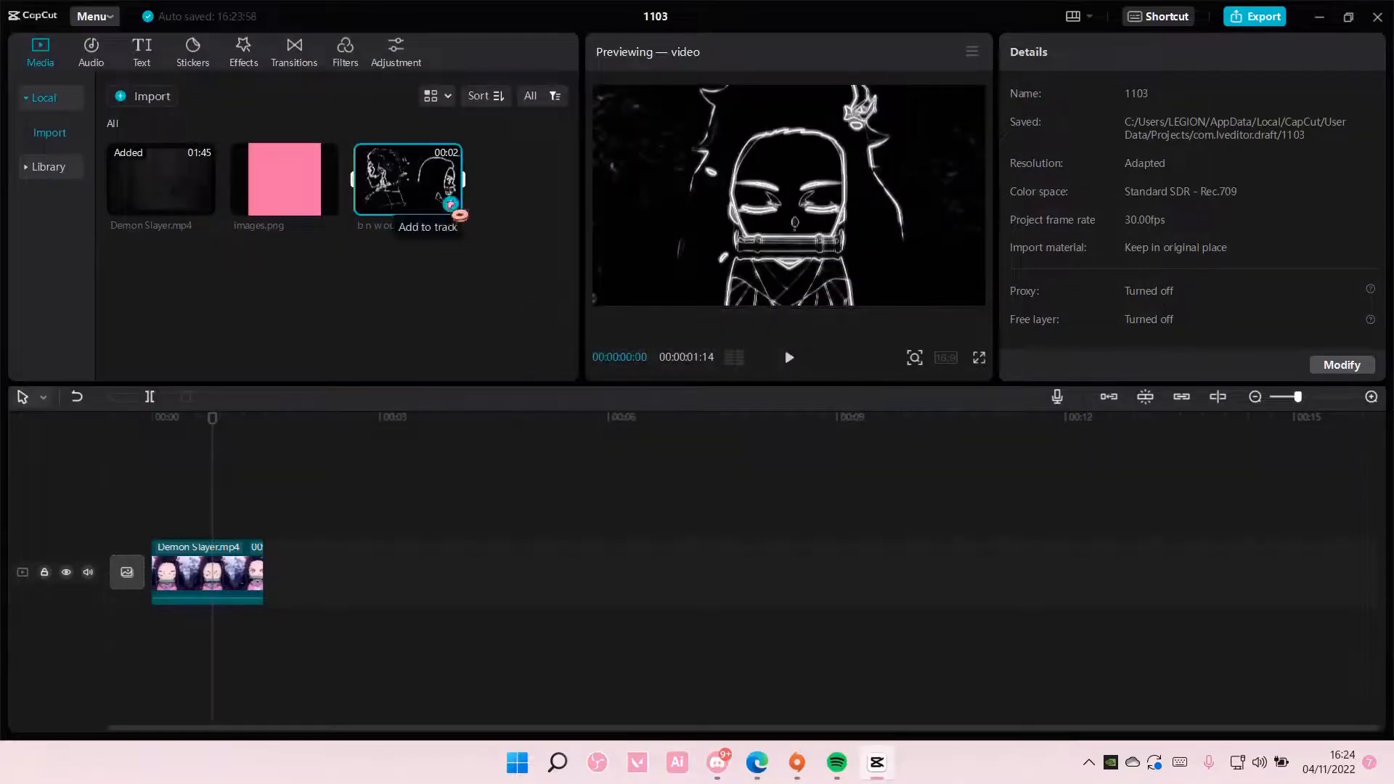
# Append the outline clip and blend the enlarged pink images.png over it, trying Overlay and Color burn
pyautogui.click(451, 203)
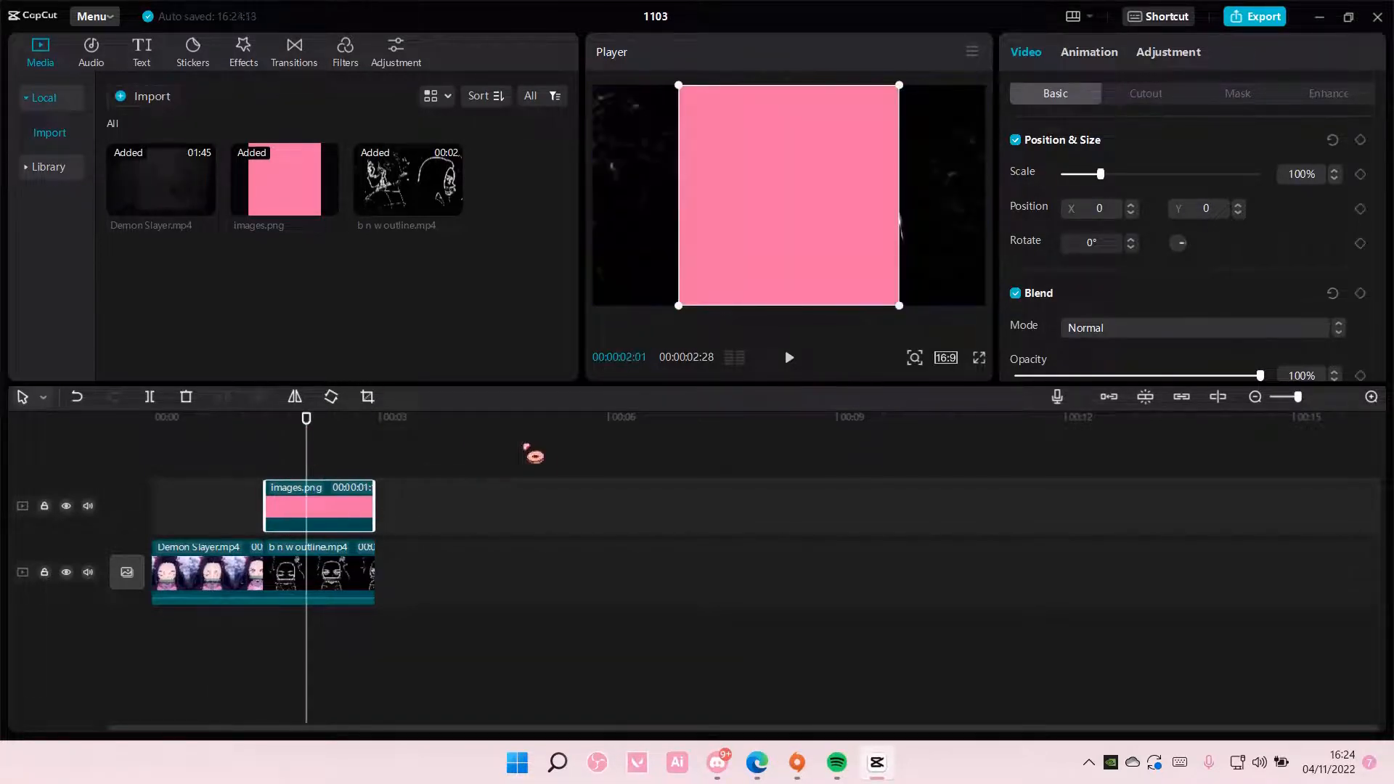
pyautogui.click(1200, 328)
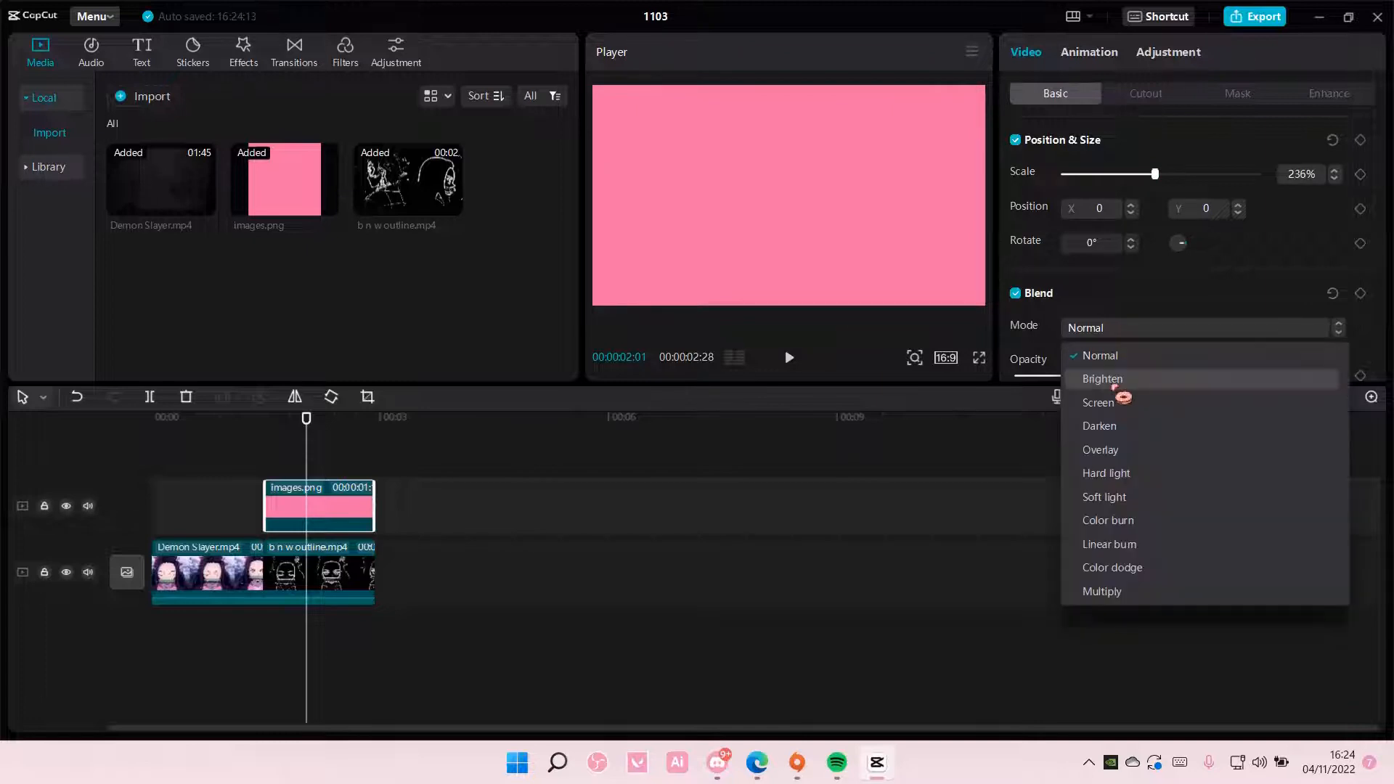
pyautogui.click(1097, 401)
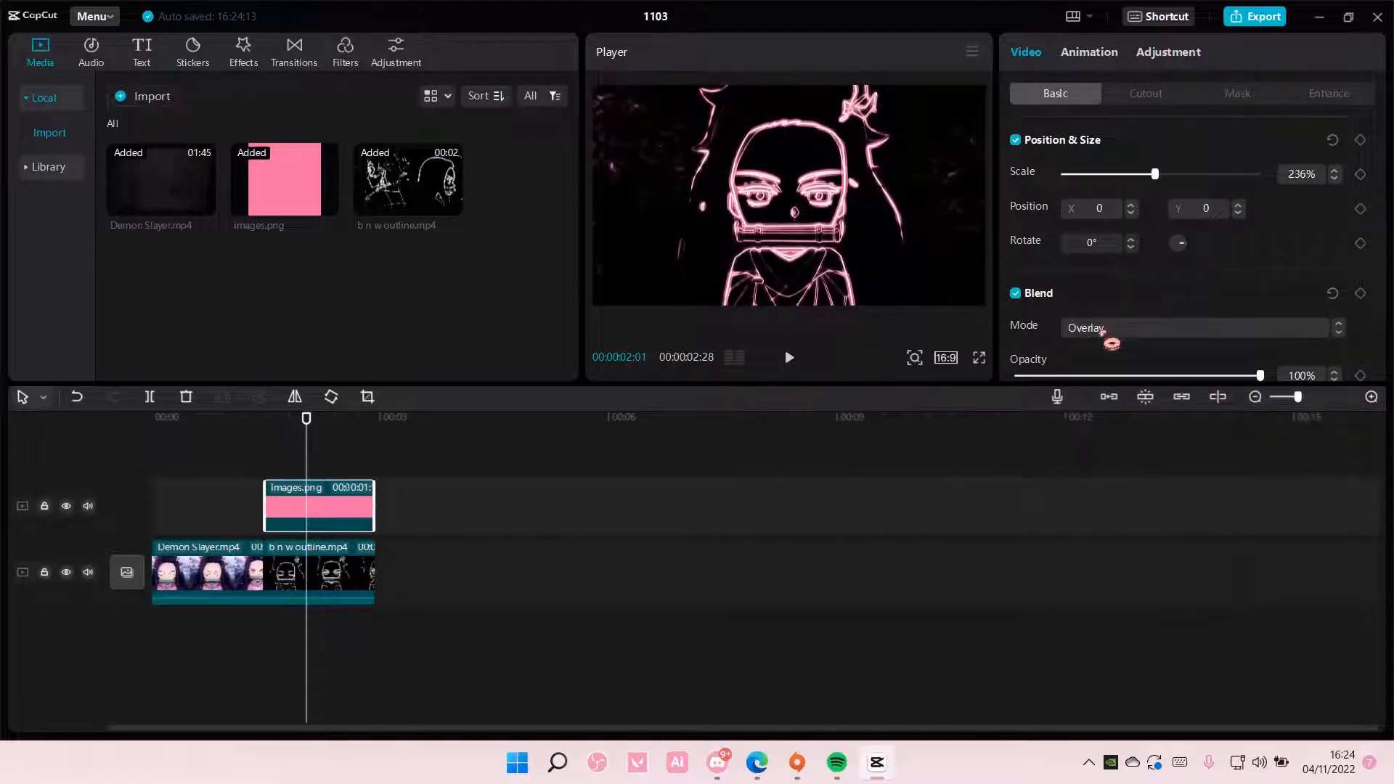
pyautogui.click(1195, 328)
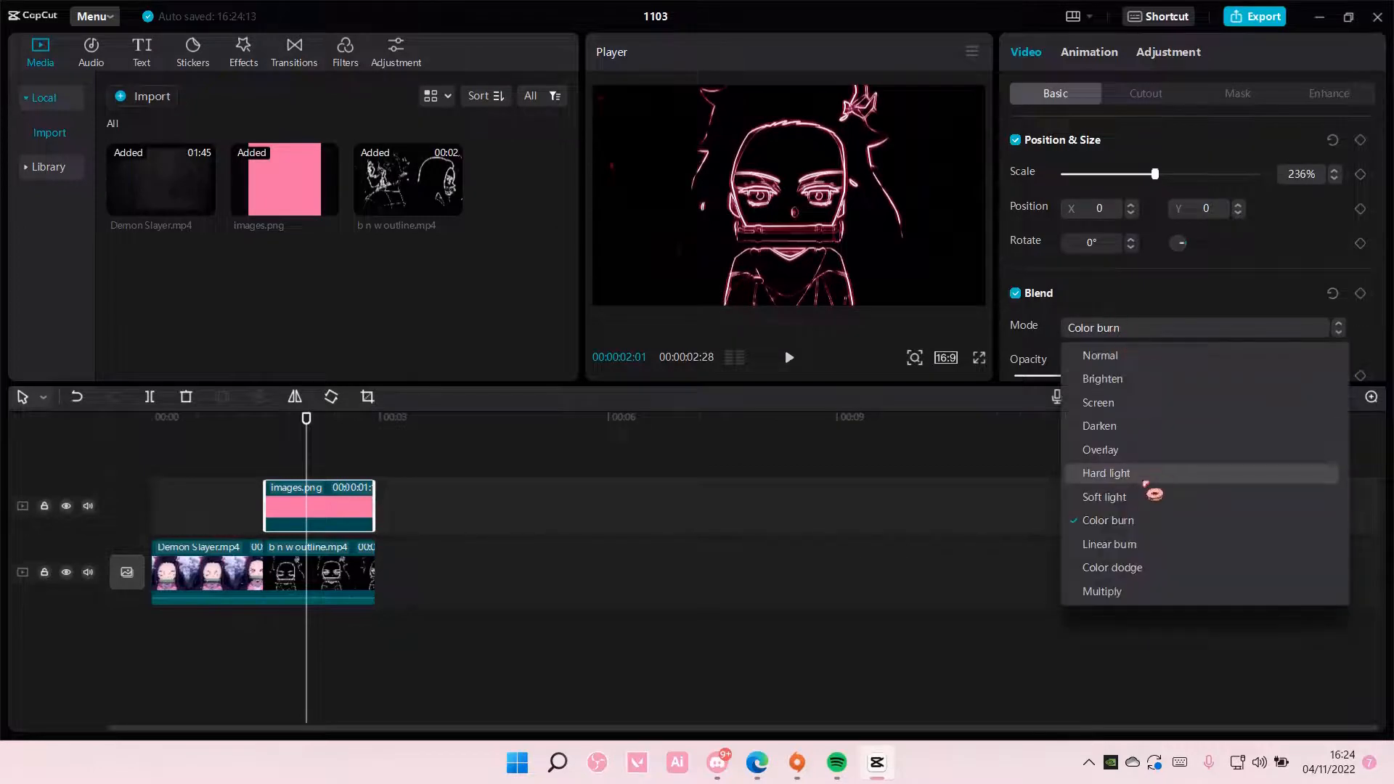
pyautogui.click(1104, 496)
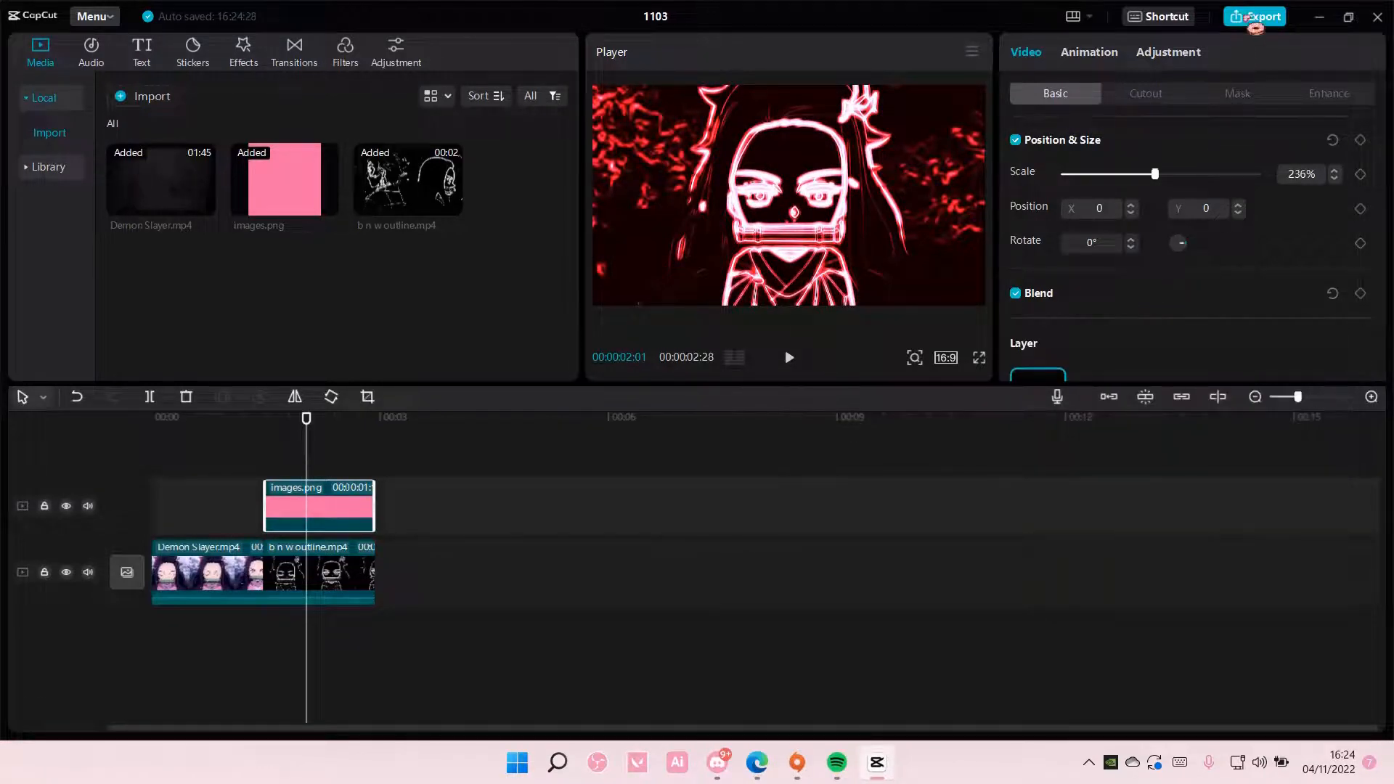
# Export the pink-tinted outline video and dismiss the finished notice
pyautogui.click(1259, 16)
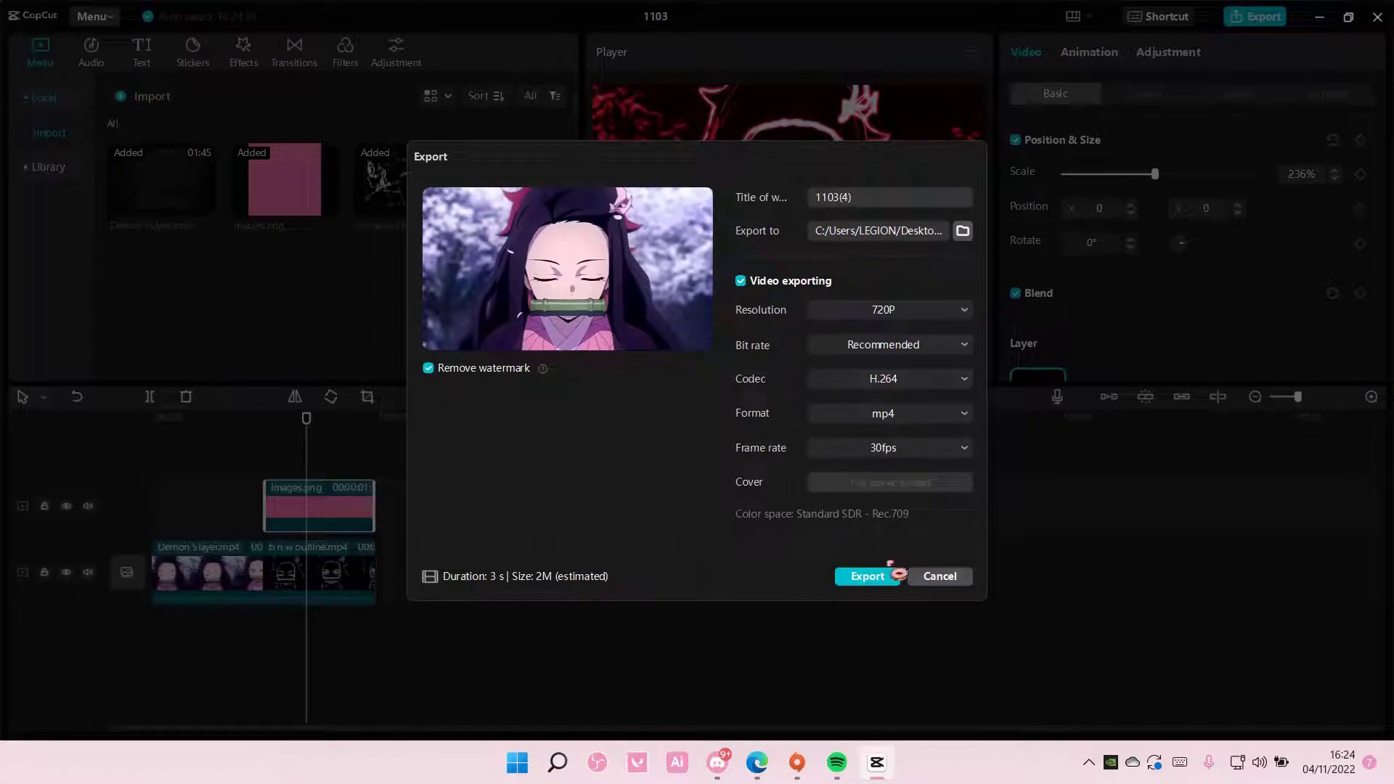
pyautogui.click(864, 576)
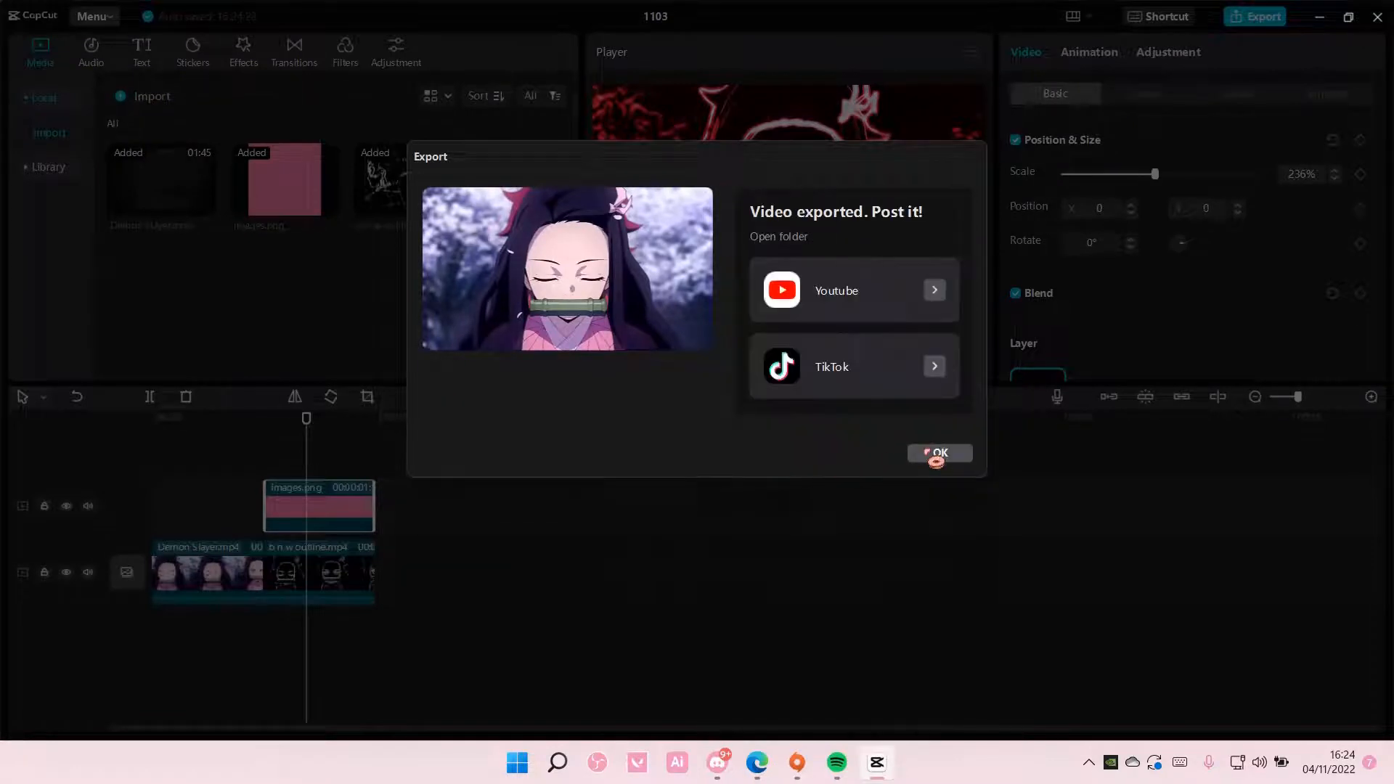
pyautogui.click(939, 454)
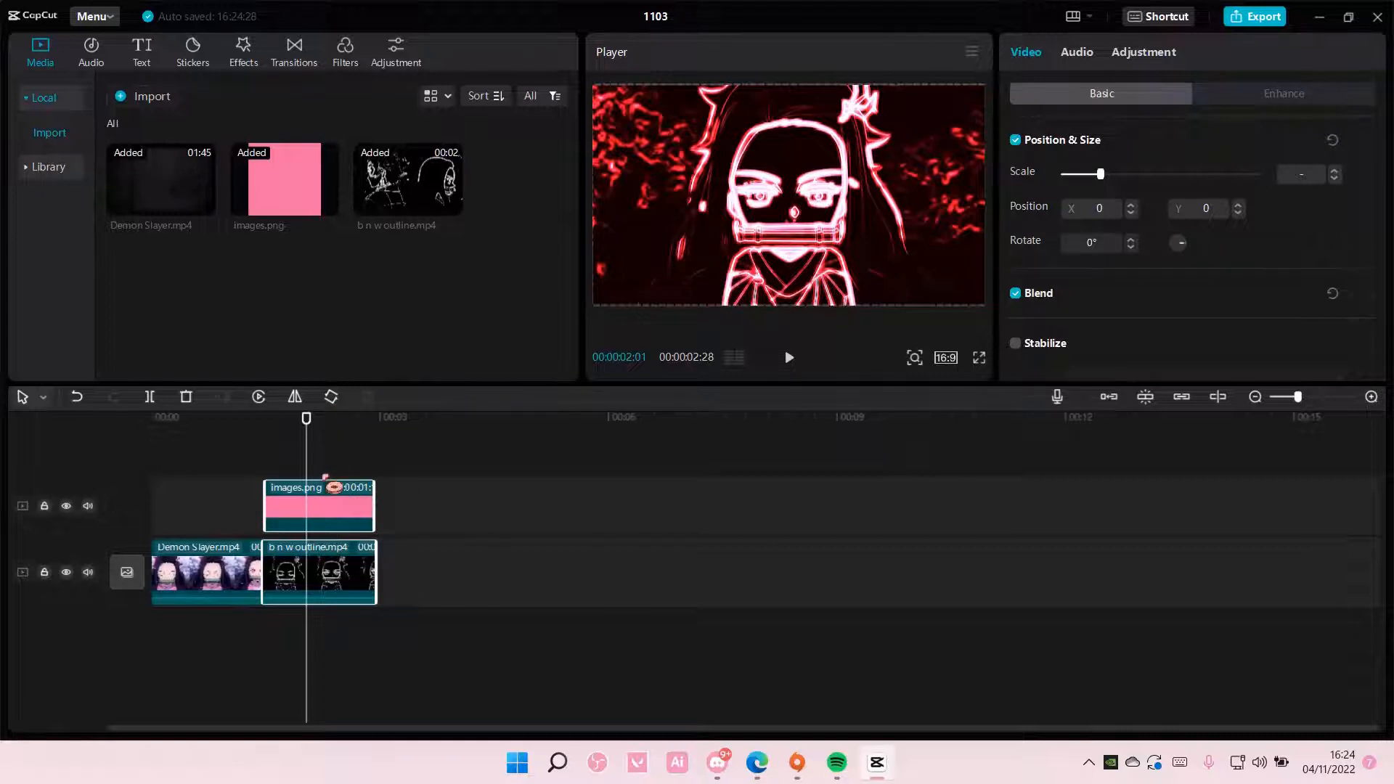
# Remove Demon Slayer.mp4 and export the clip titled 'neon outline'
pyautogui.click(206, 574)
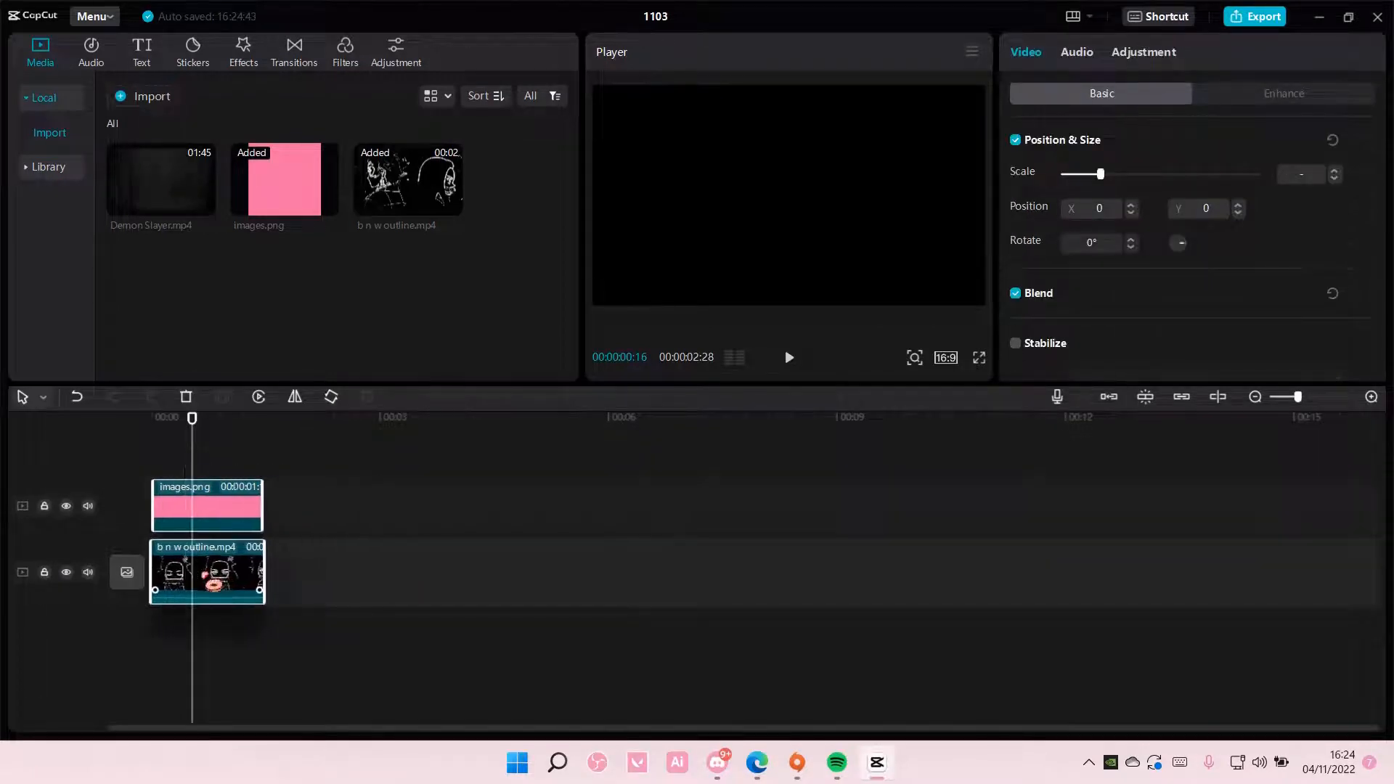
pyautogui.click(1254, 16)
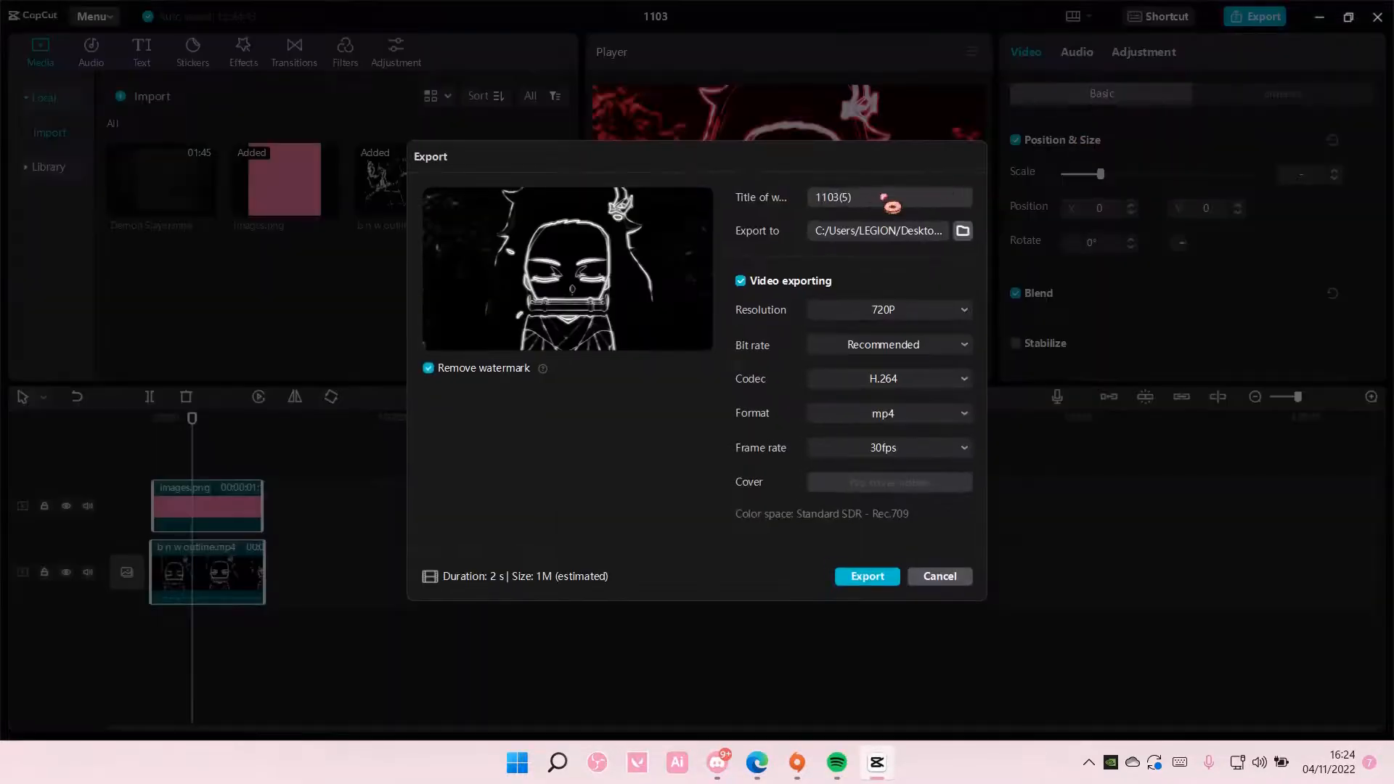
pyautogui.write('neon outlin')
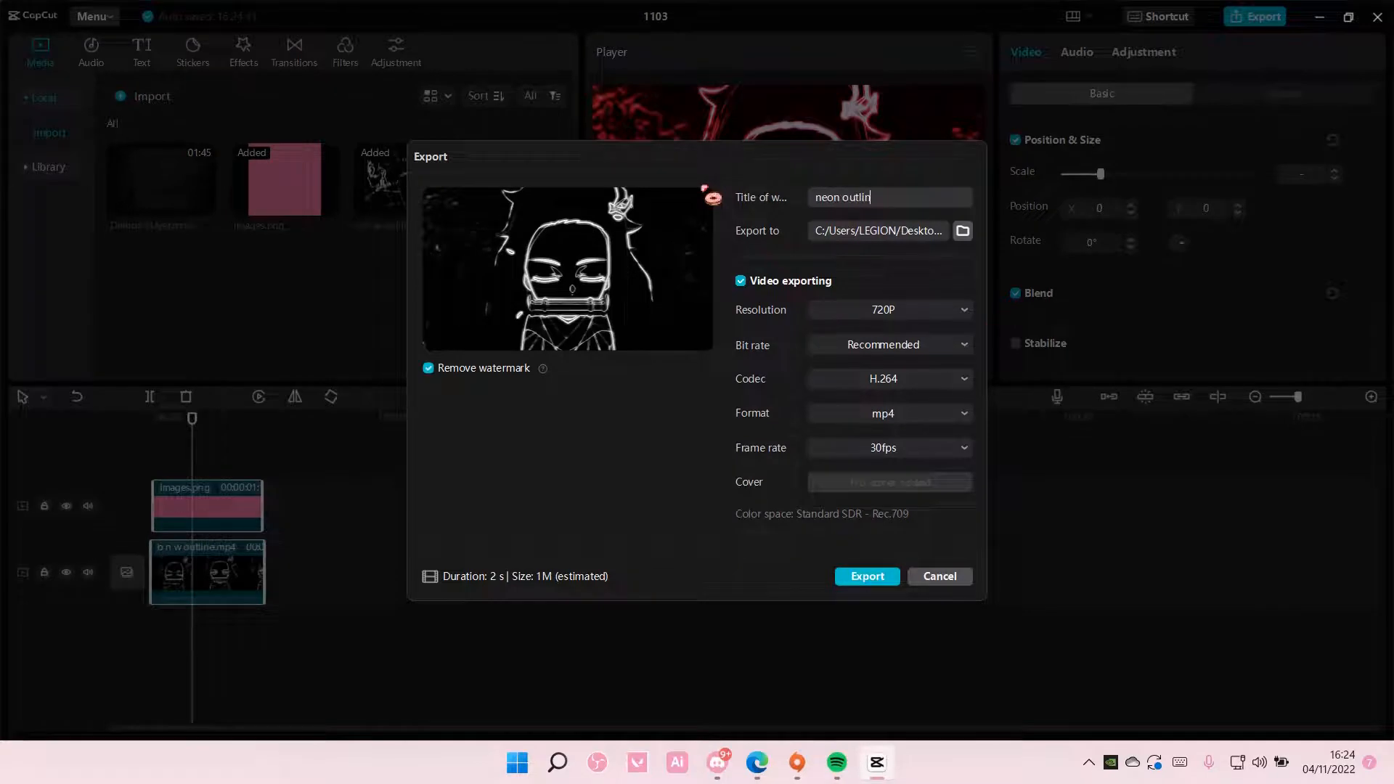
pyautogui.click(866, 576)
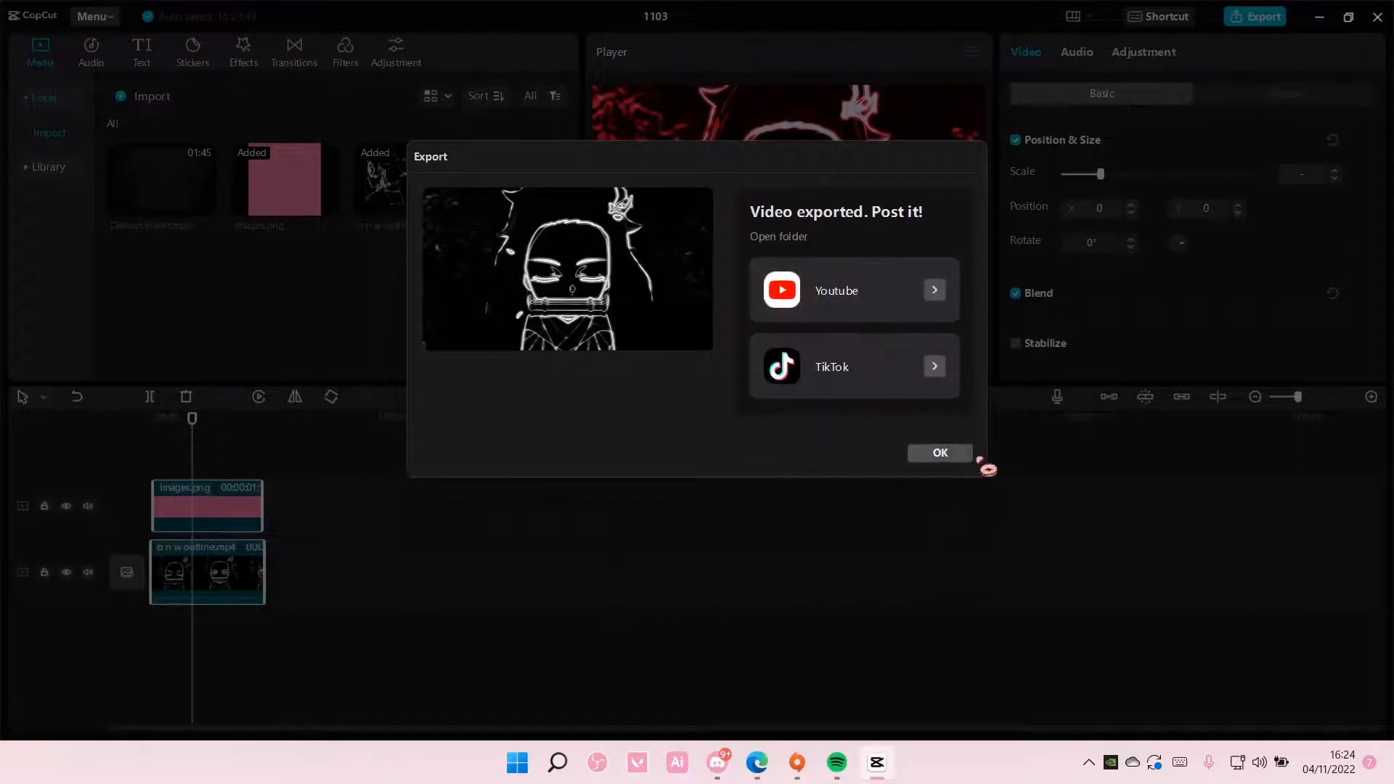
pyautogui.click(939, 452)
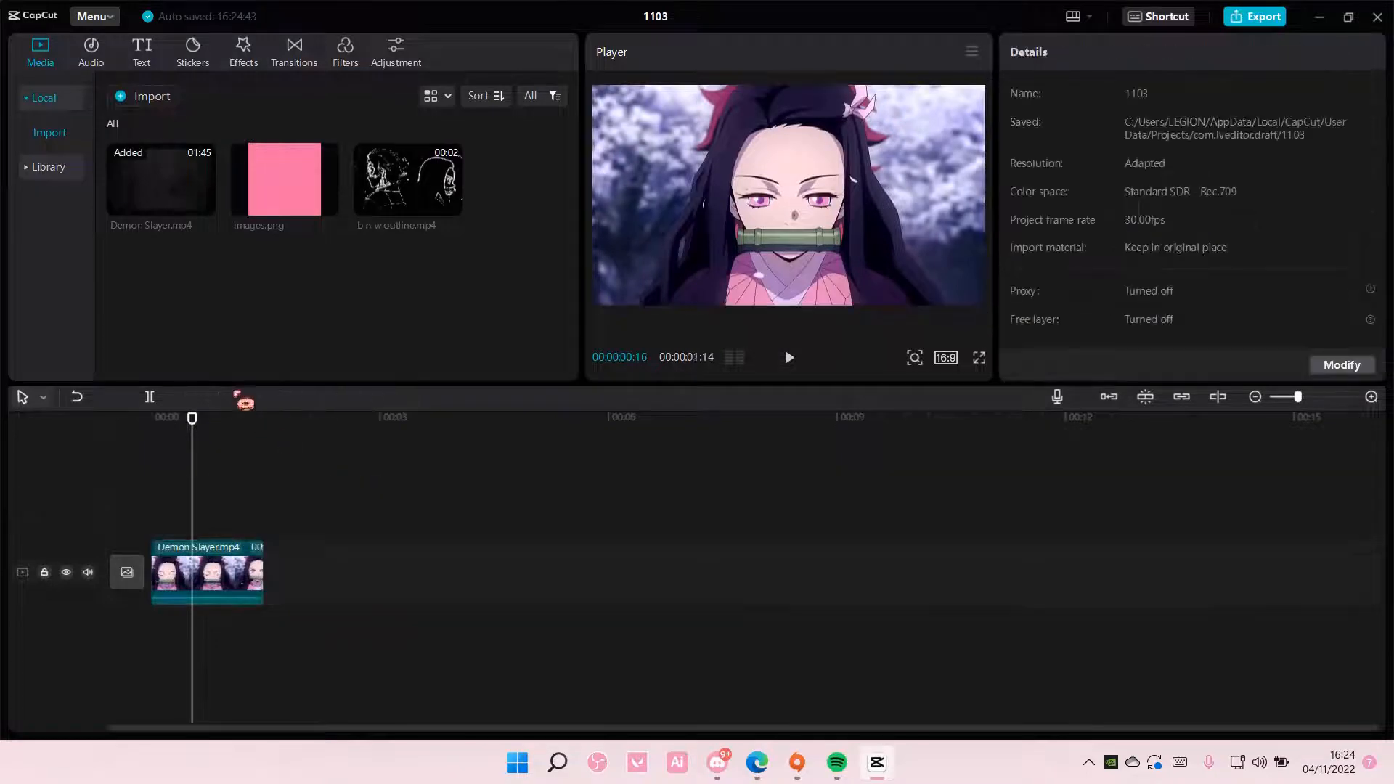
# Import 'neon outline 1' from the Videos folder onto a track above Demon Slayer.mp4
pyautogui.click(142, 95)
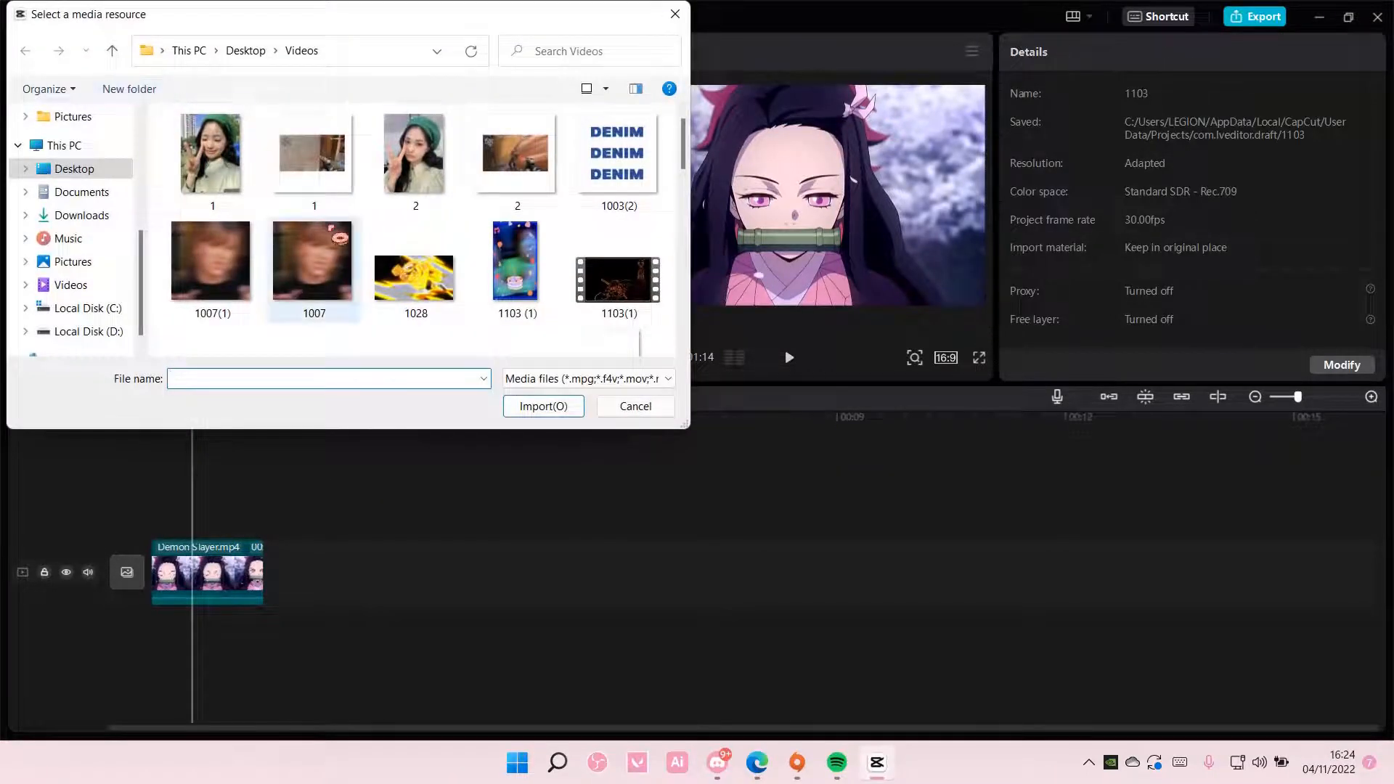
pyautogui.scroll(-3)
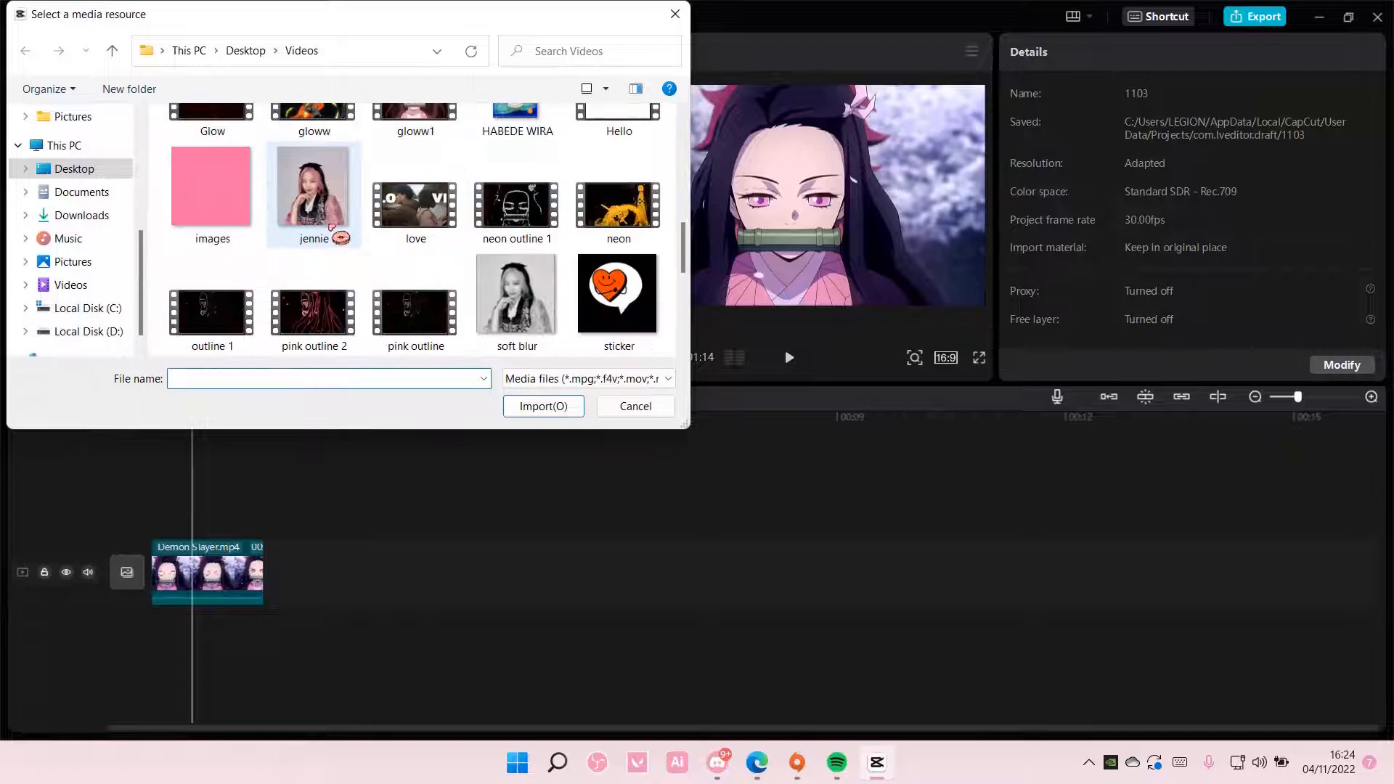
pyautogui.scroll(-3)
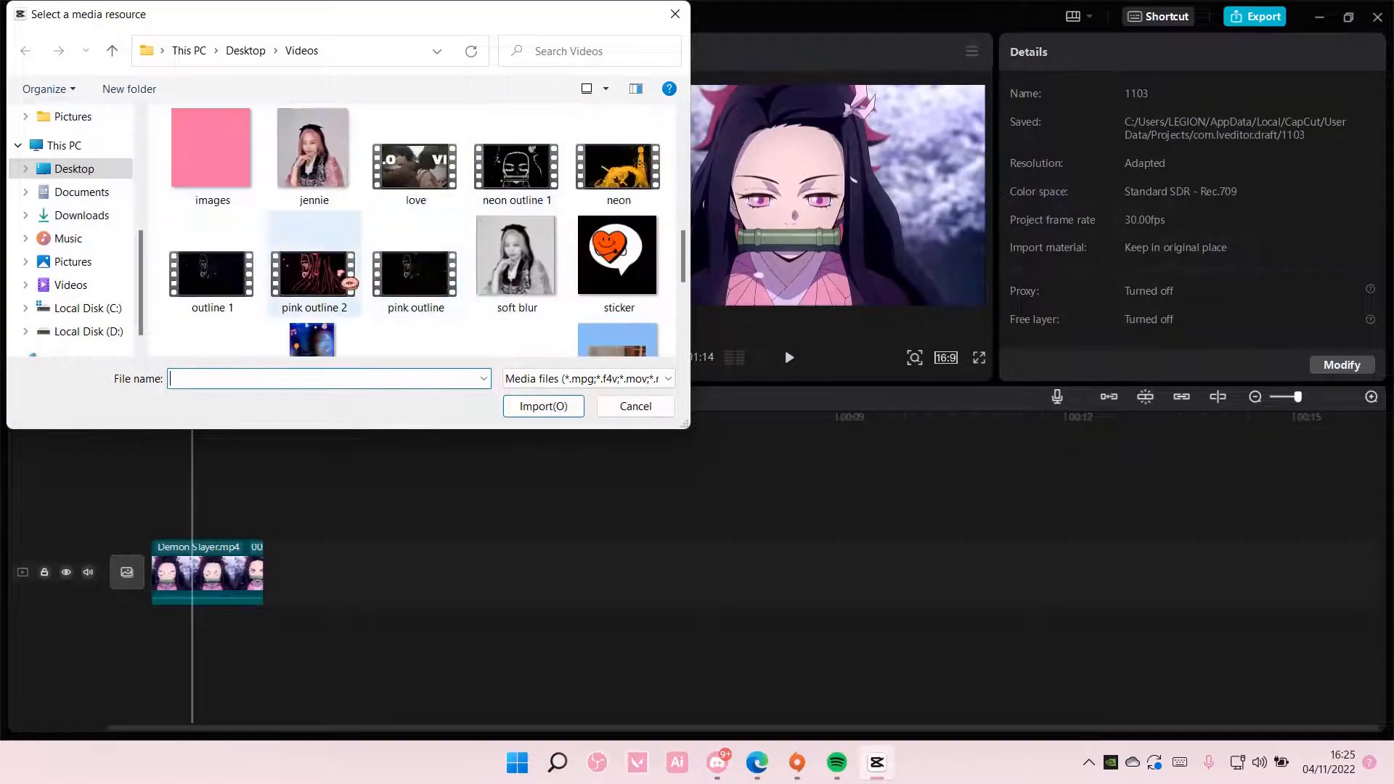
pyautogui.click(542, 406)
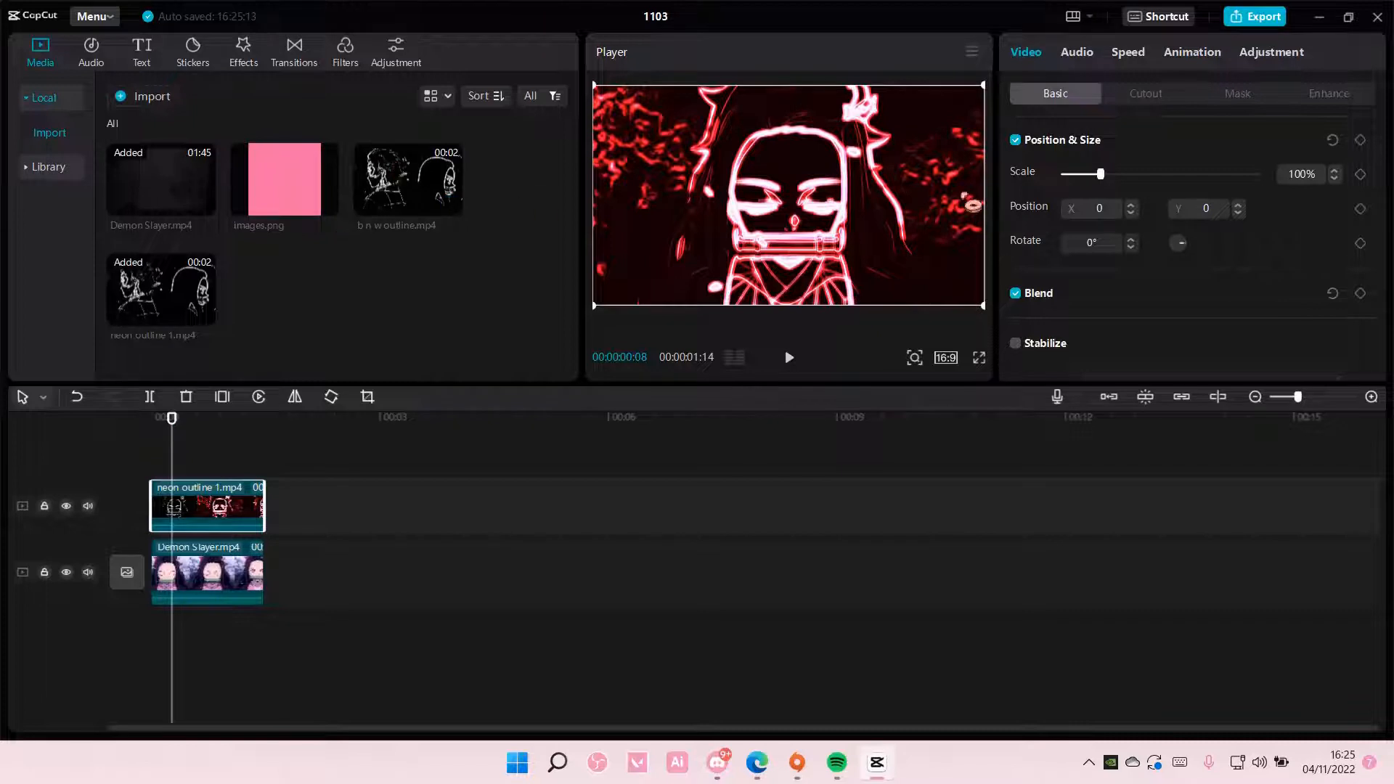
# Try Screen, Hard light and Color dodge blends, then settle on Brighten at 73% opacity
pyautogui.scroll(-3)
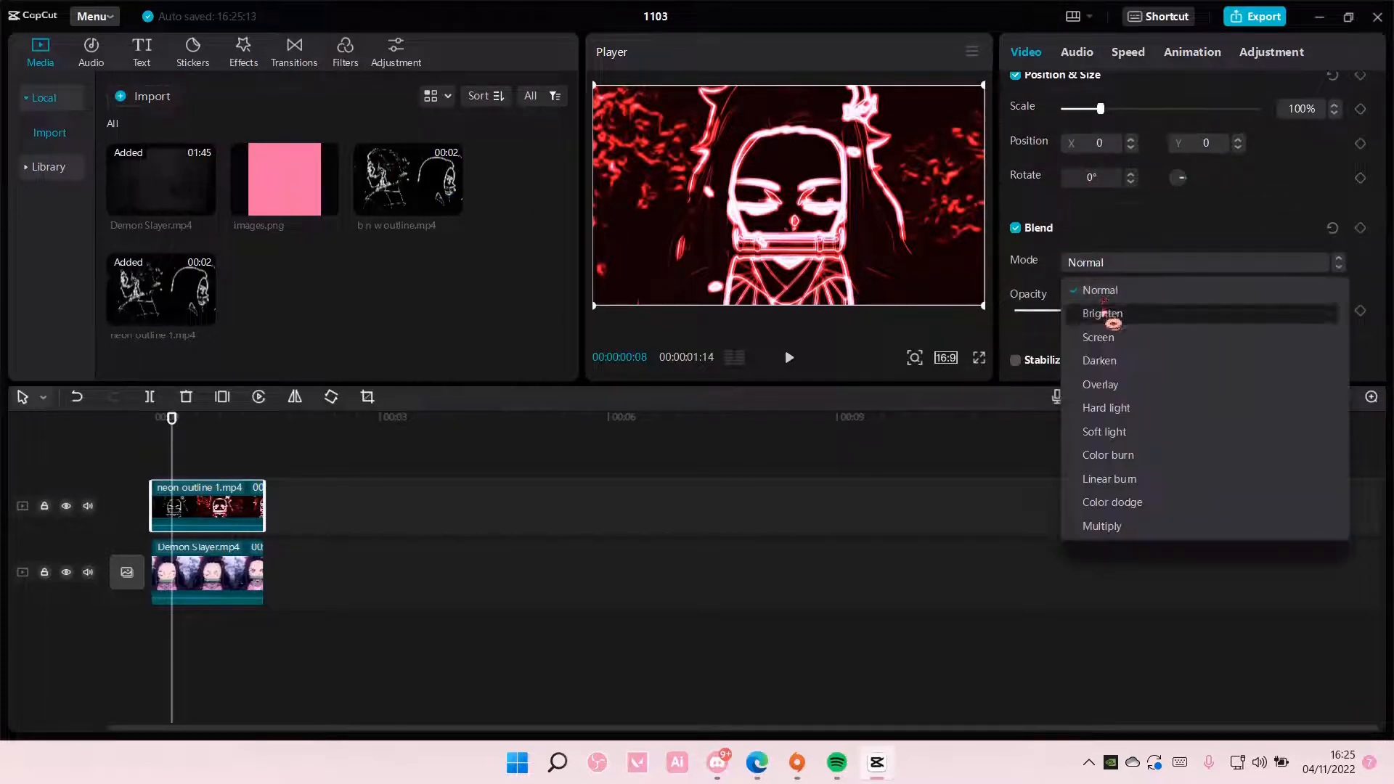
pyautogui.click(1097, 337)
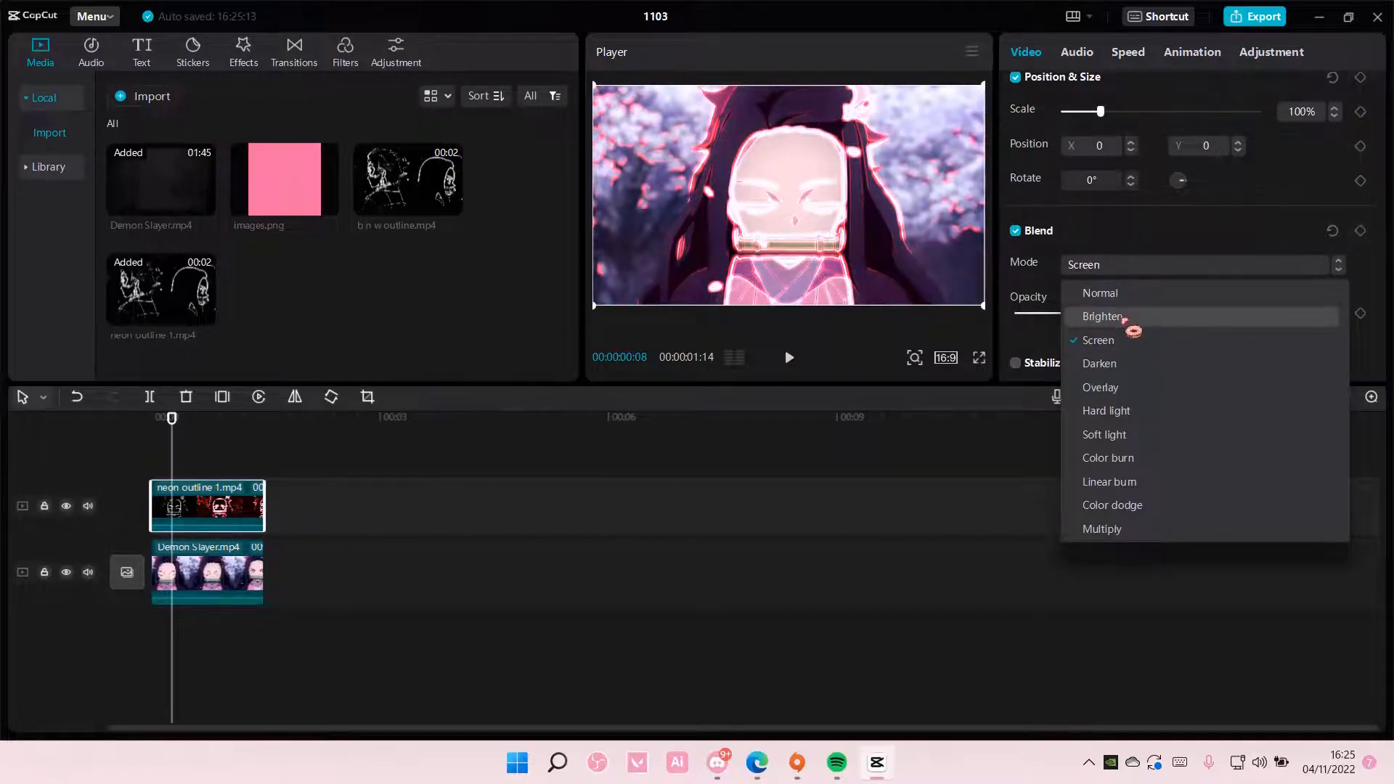
pyautogui.click(1105, 410)
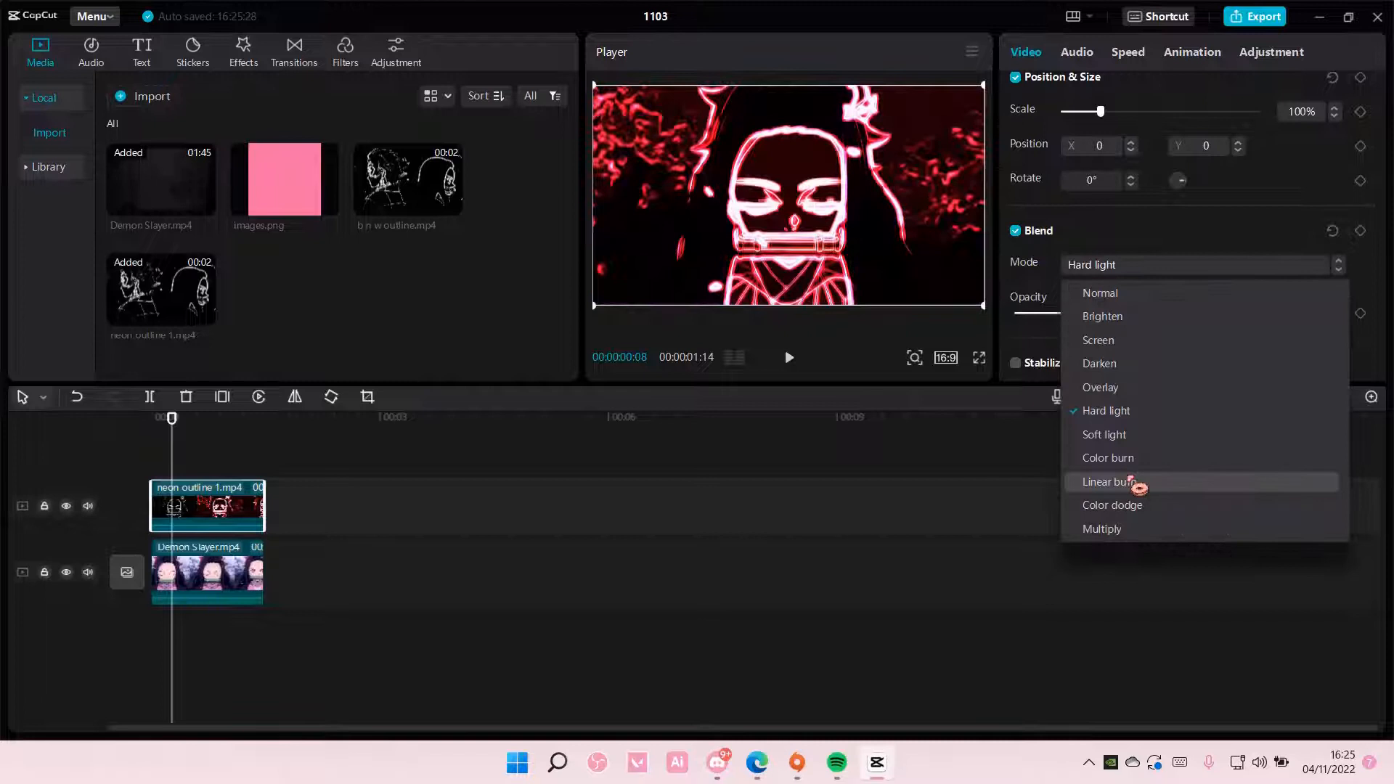
pyautogui.click(1112, 505)
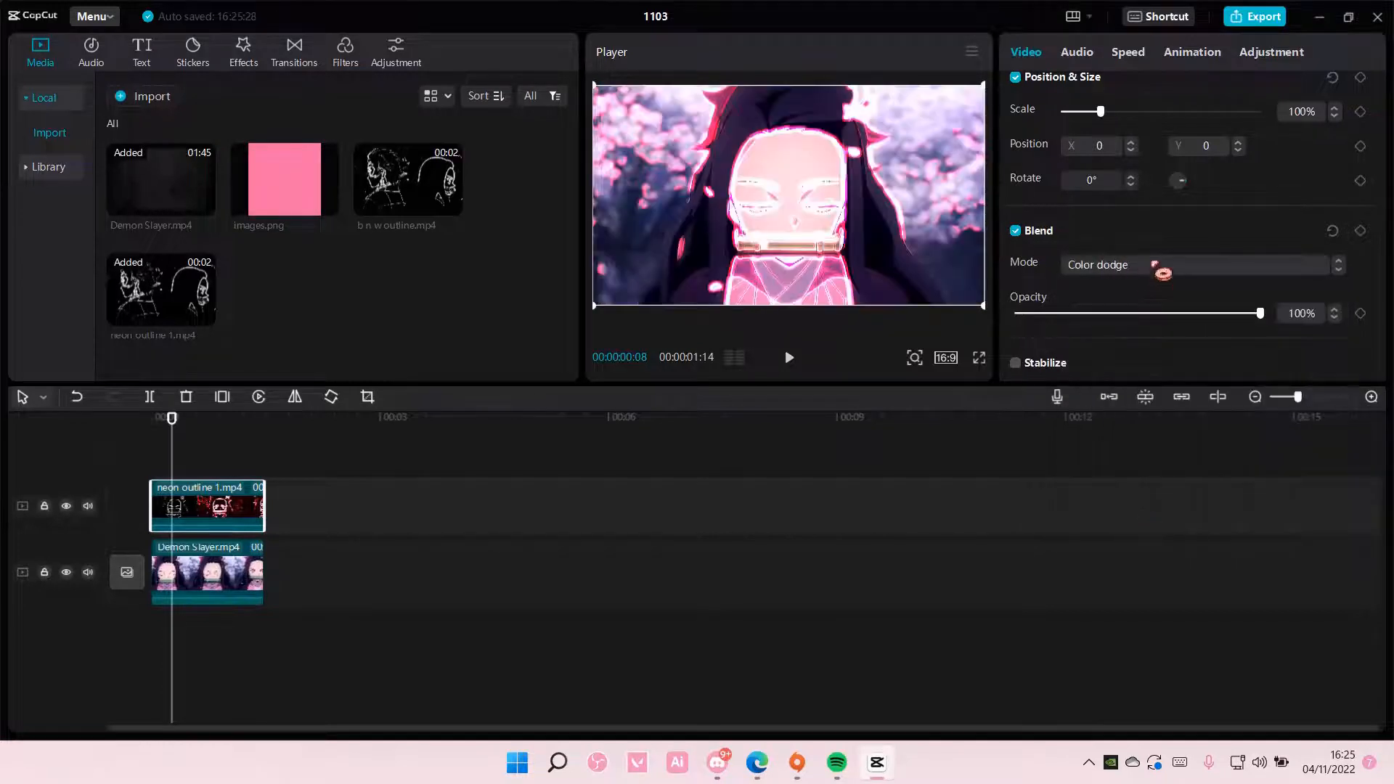
pyautogui.click(1191, 264)
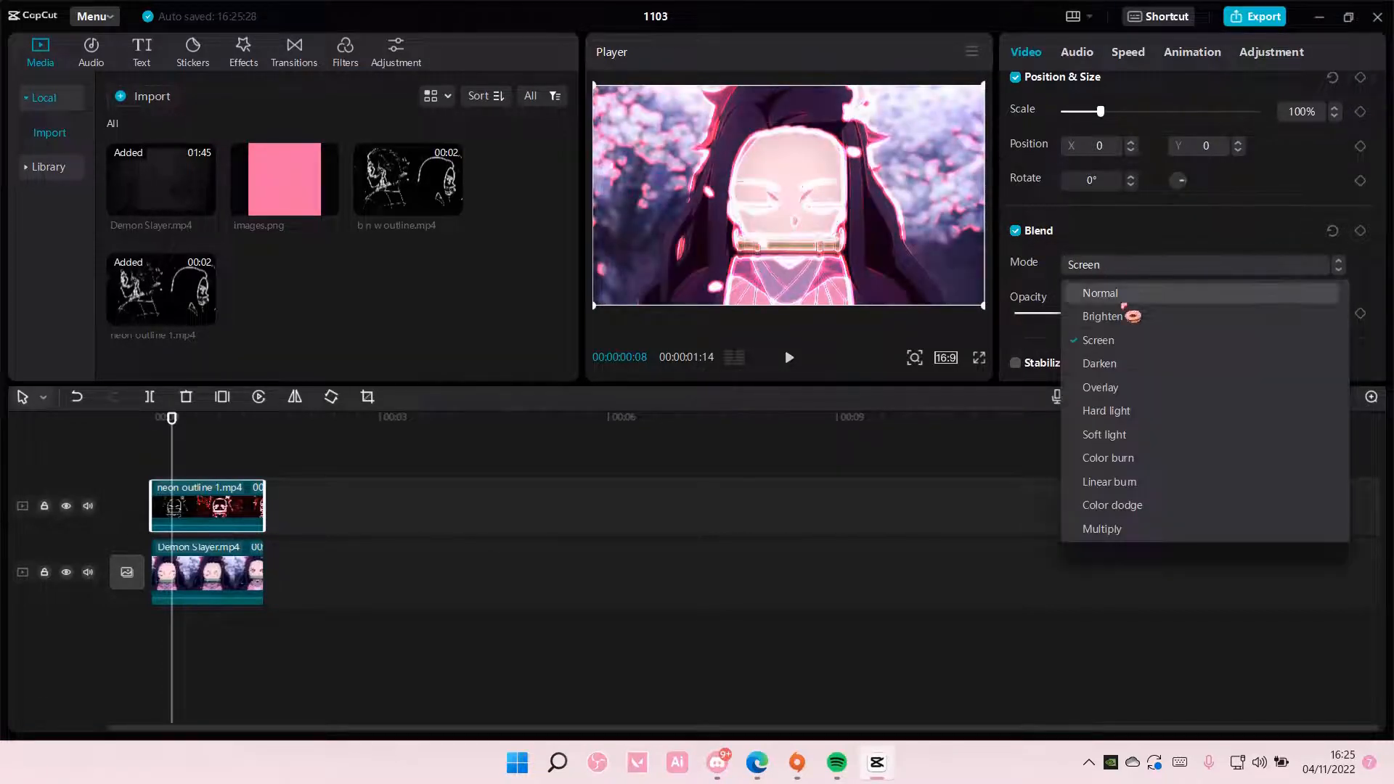
pyautogui.click(1101, 316)
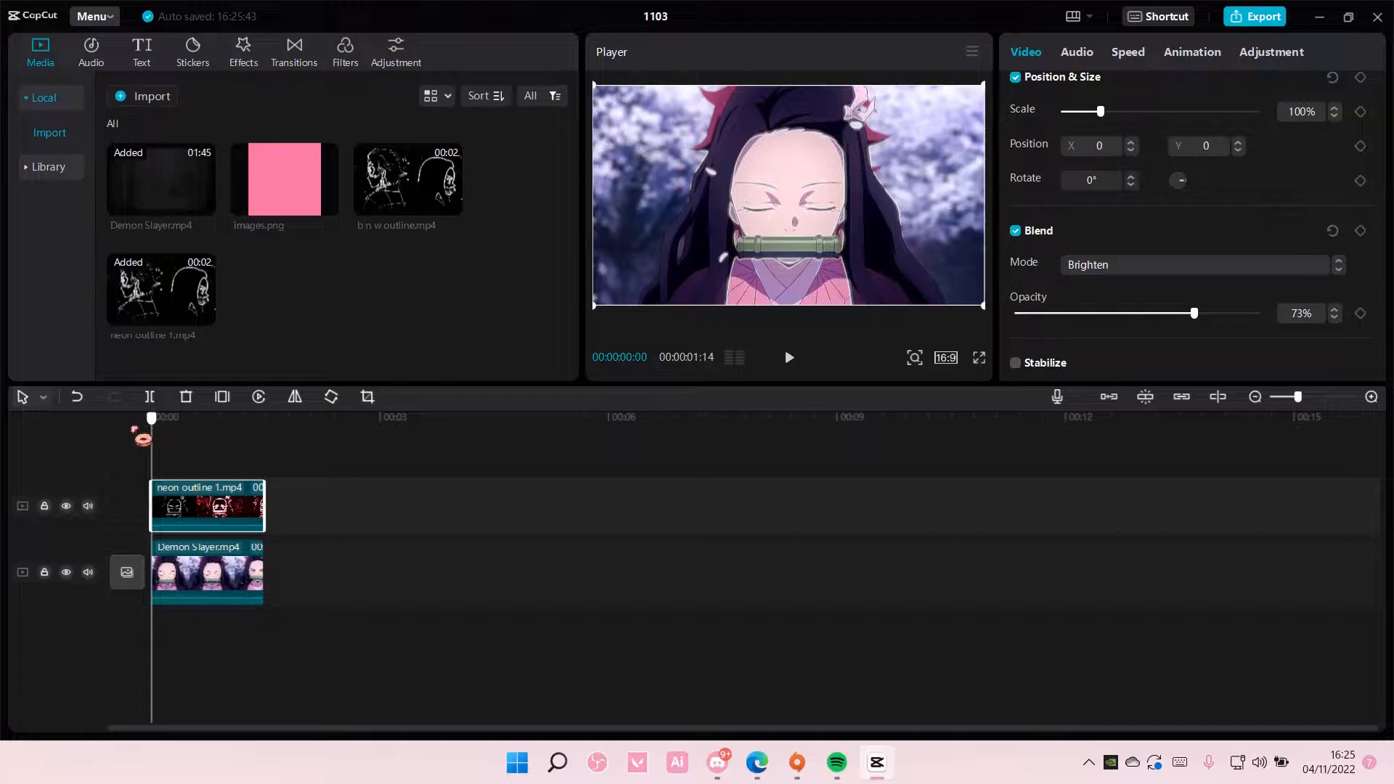
pyautogui.click(1024, 52)
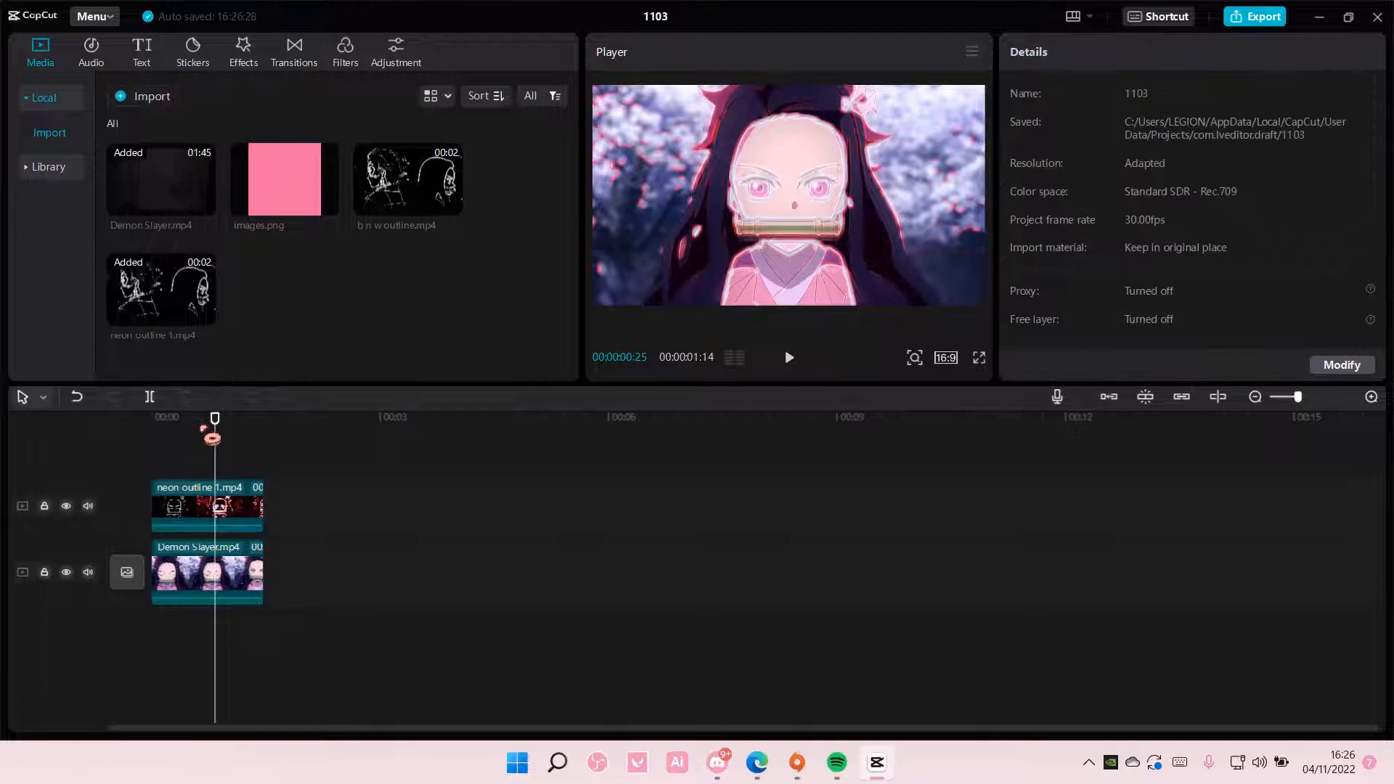
# Return the playhead to the start, mute both tracks' audio, and play back the preview
pyautogui.moveTo(214, 418); pyautogui.dragTo(176, 418)
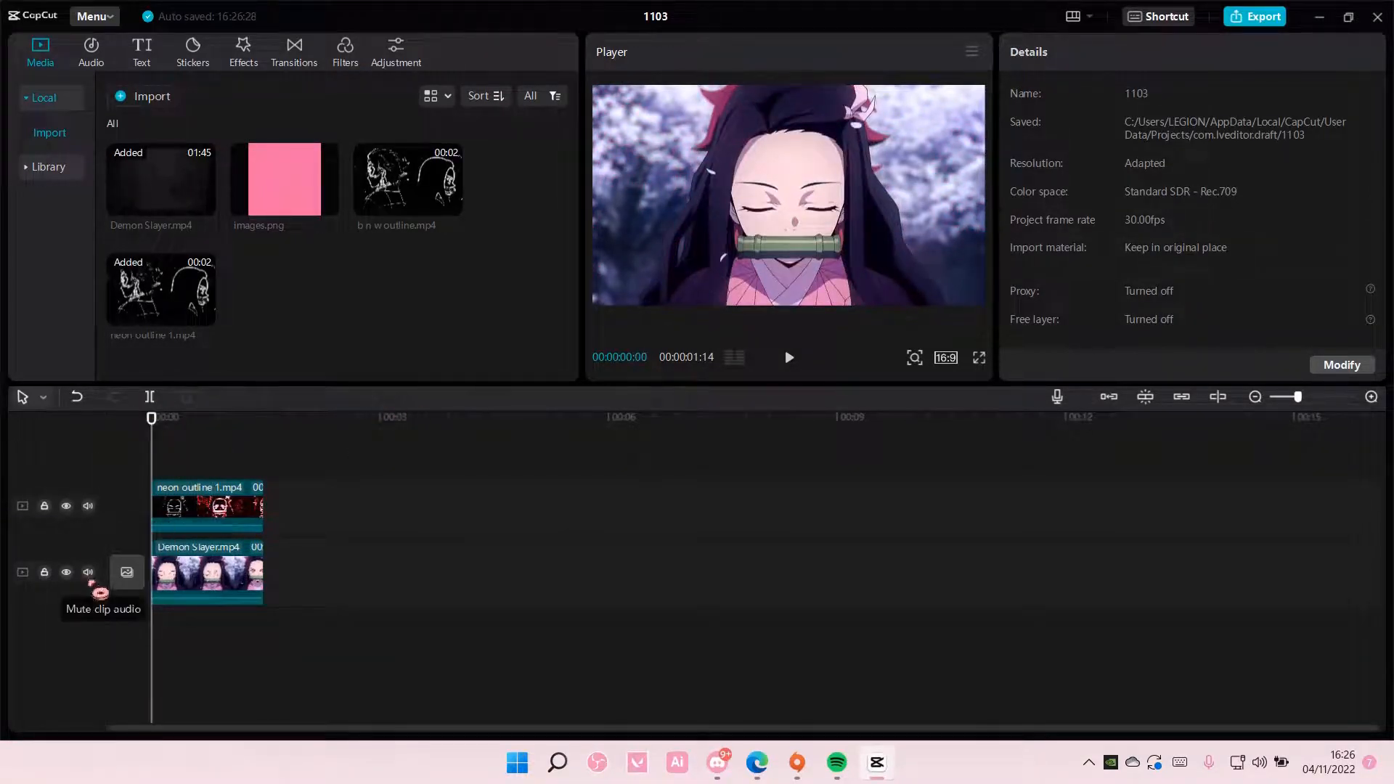
pyautogui.click(88, 571)
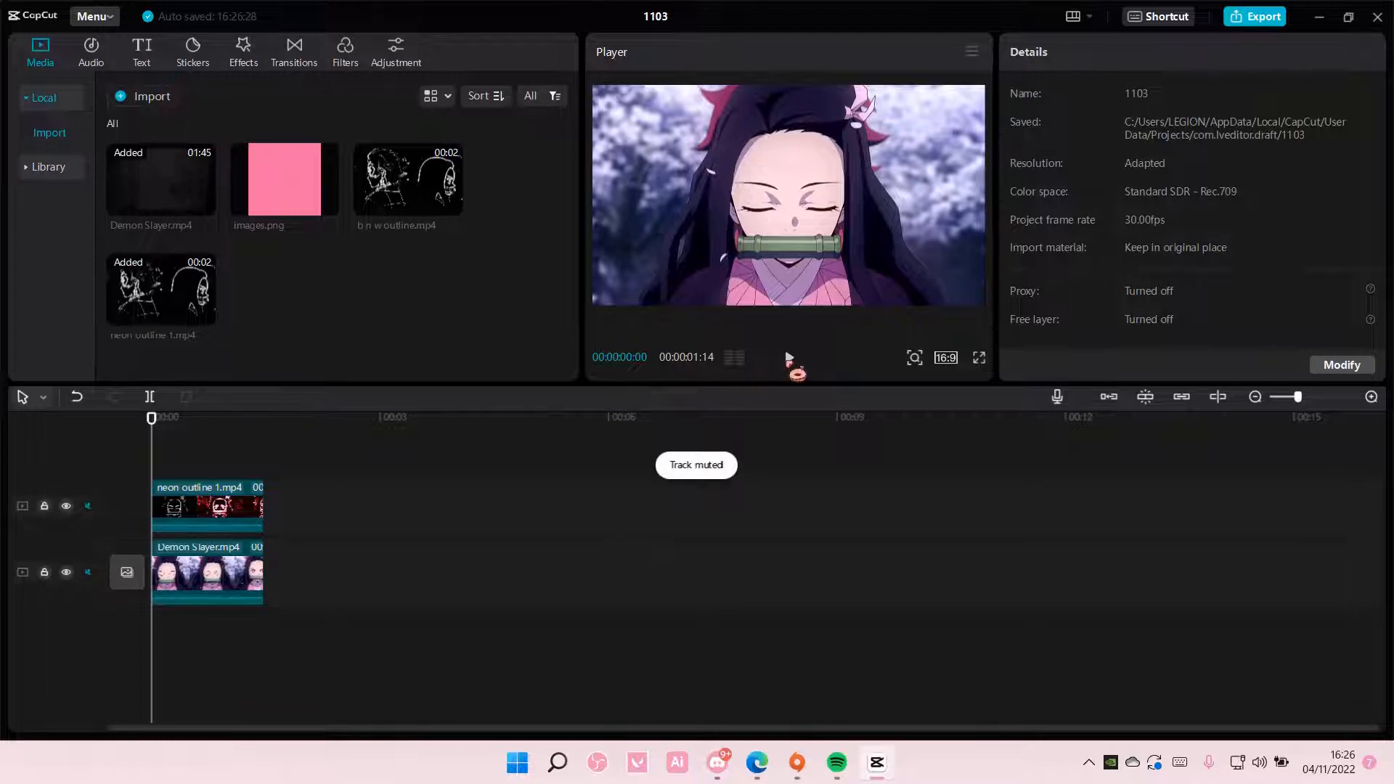
pyautogui.click(788, 357)
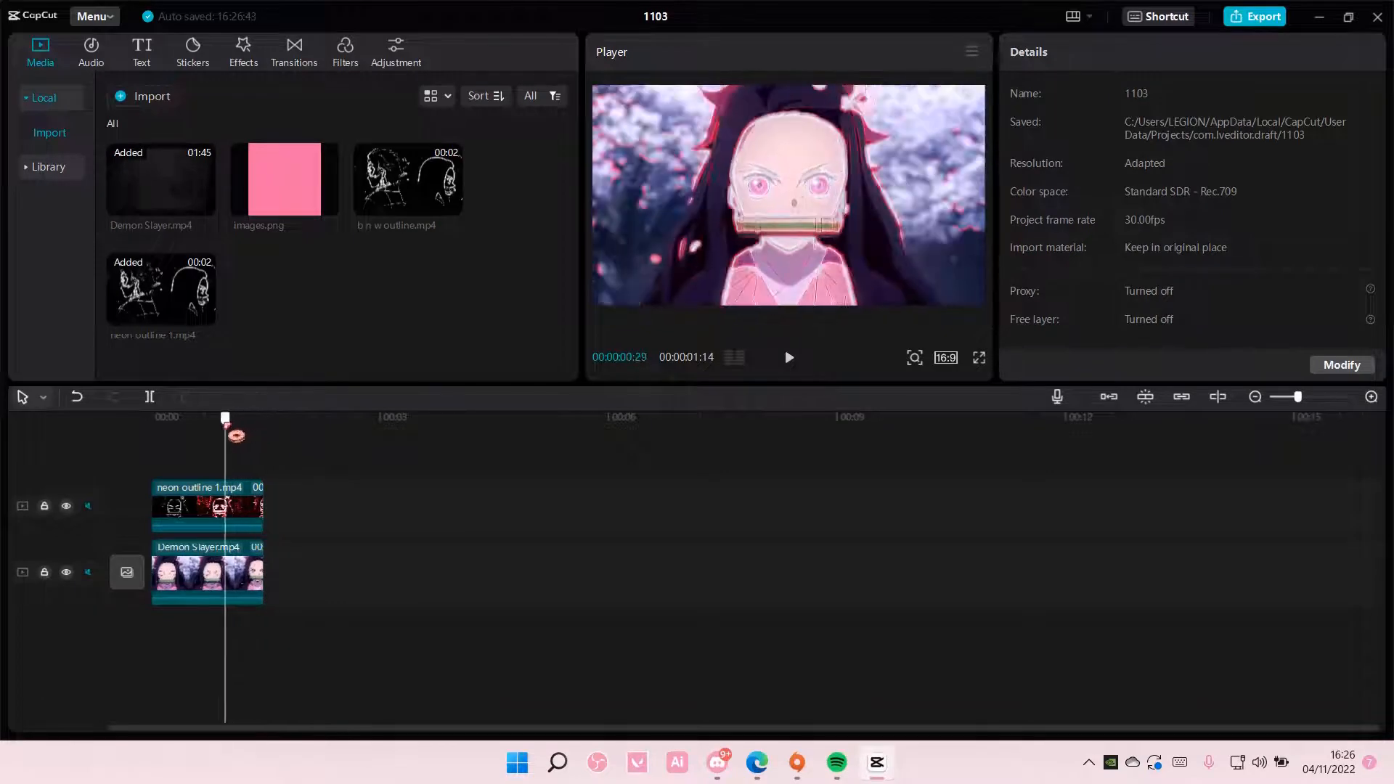
pyautogui.moveTo(225, 418); pyautogui.dragTo(207, 418)
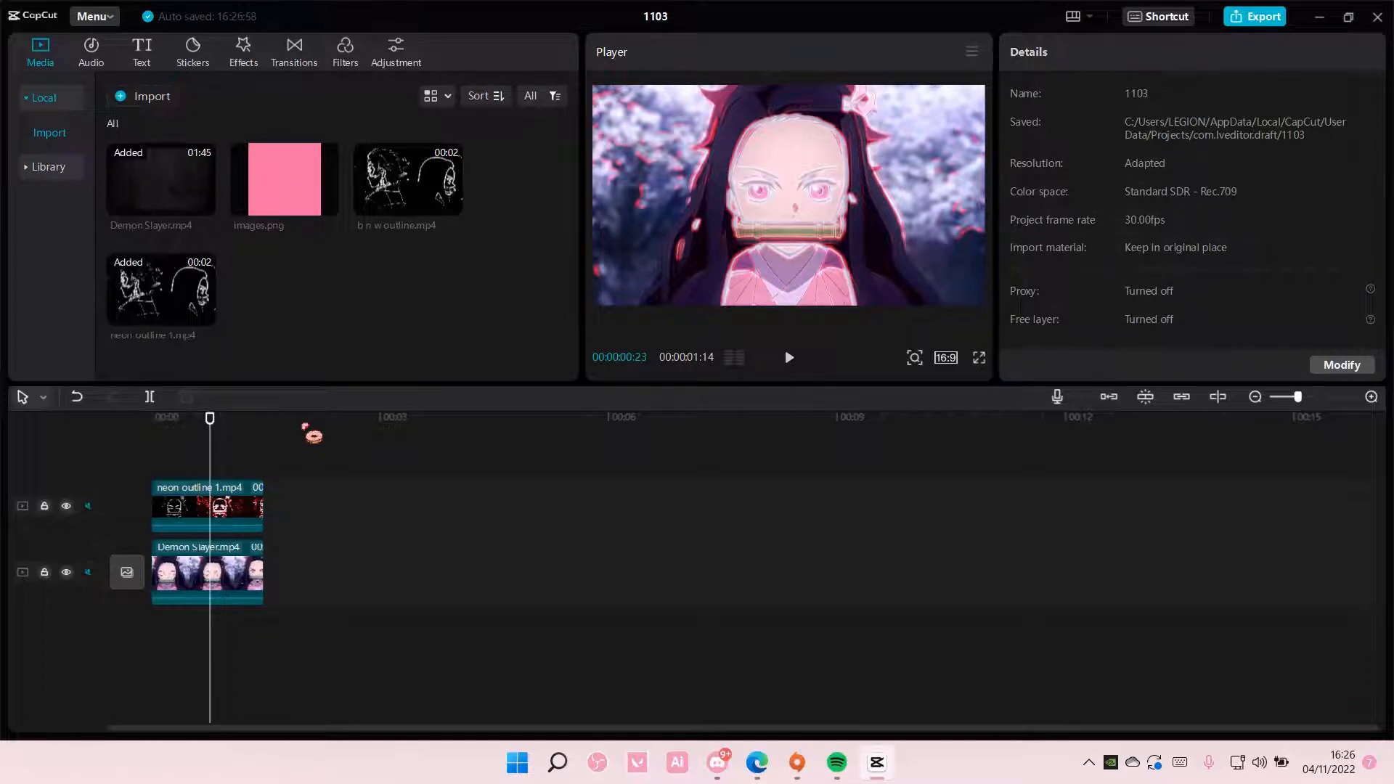
pyautogui.moveTo(1028, 555)
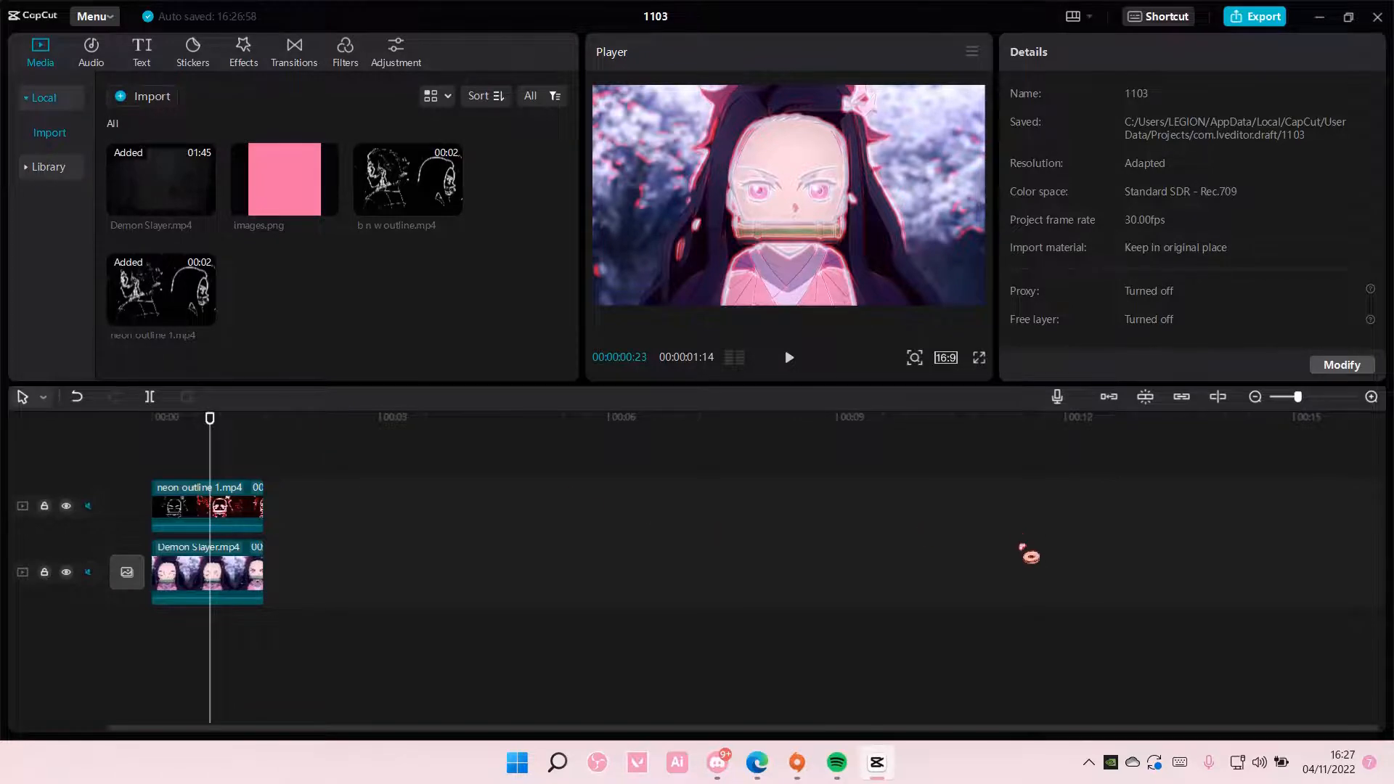